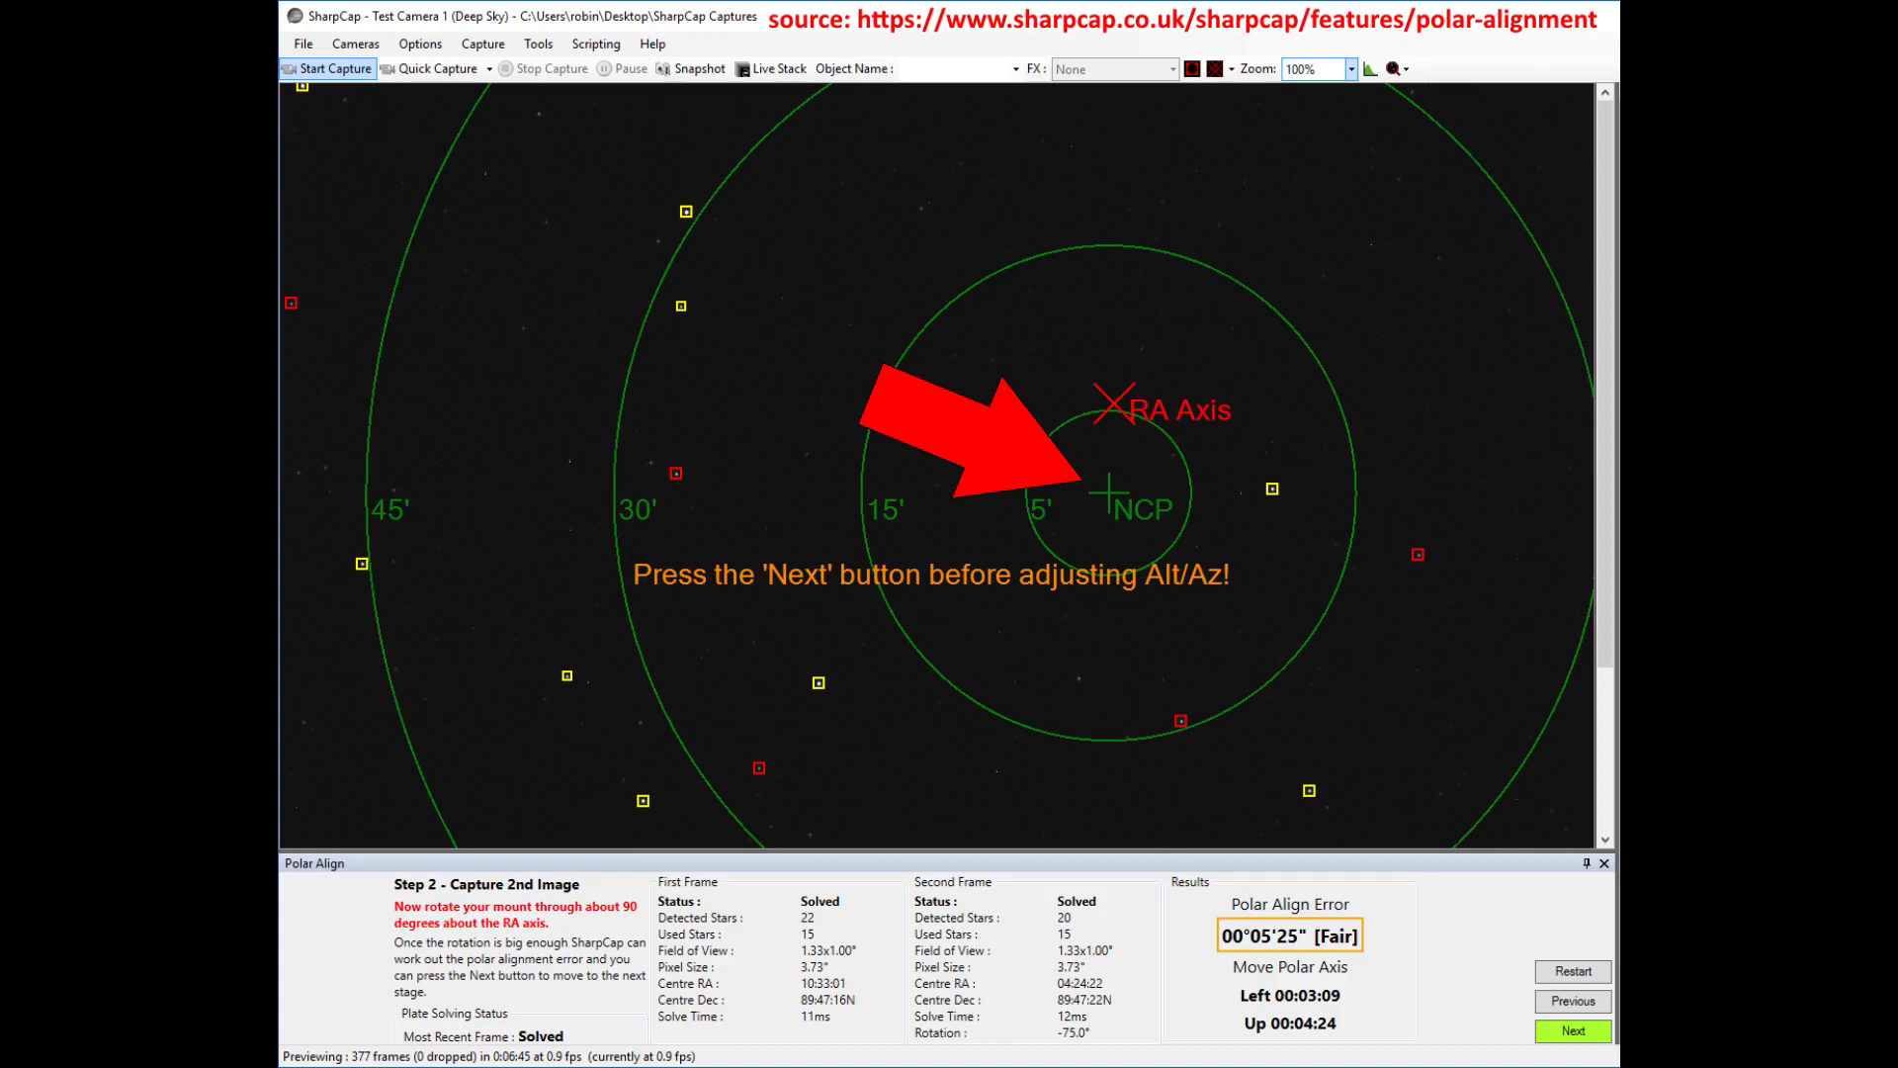
Step: Drag the exposure down to a few milliseconds so Mars is no longer overexposed
left_click(1571, 1030)
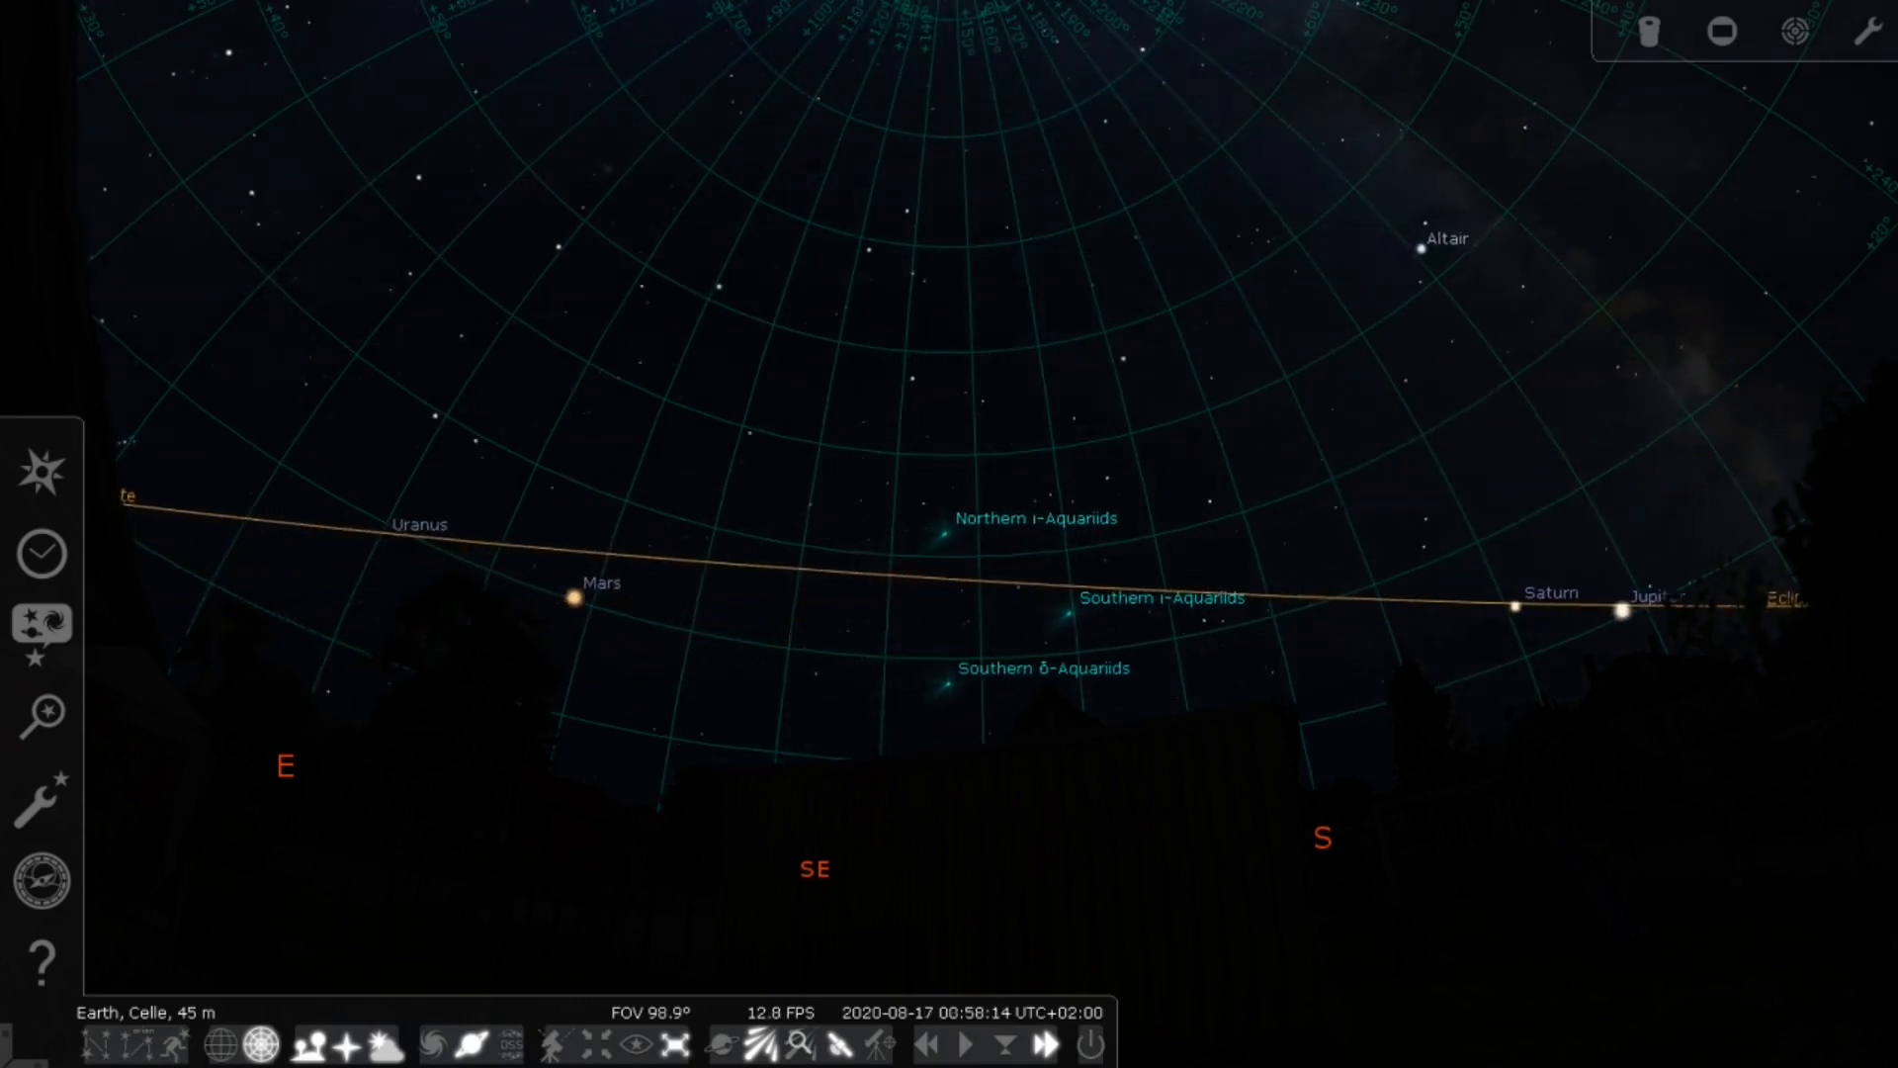
left_click(1047, 1043)
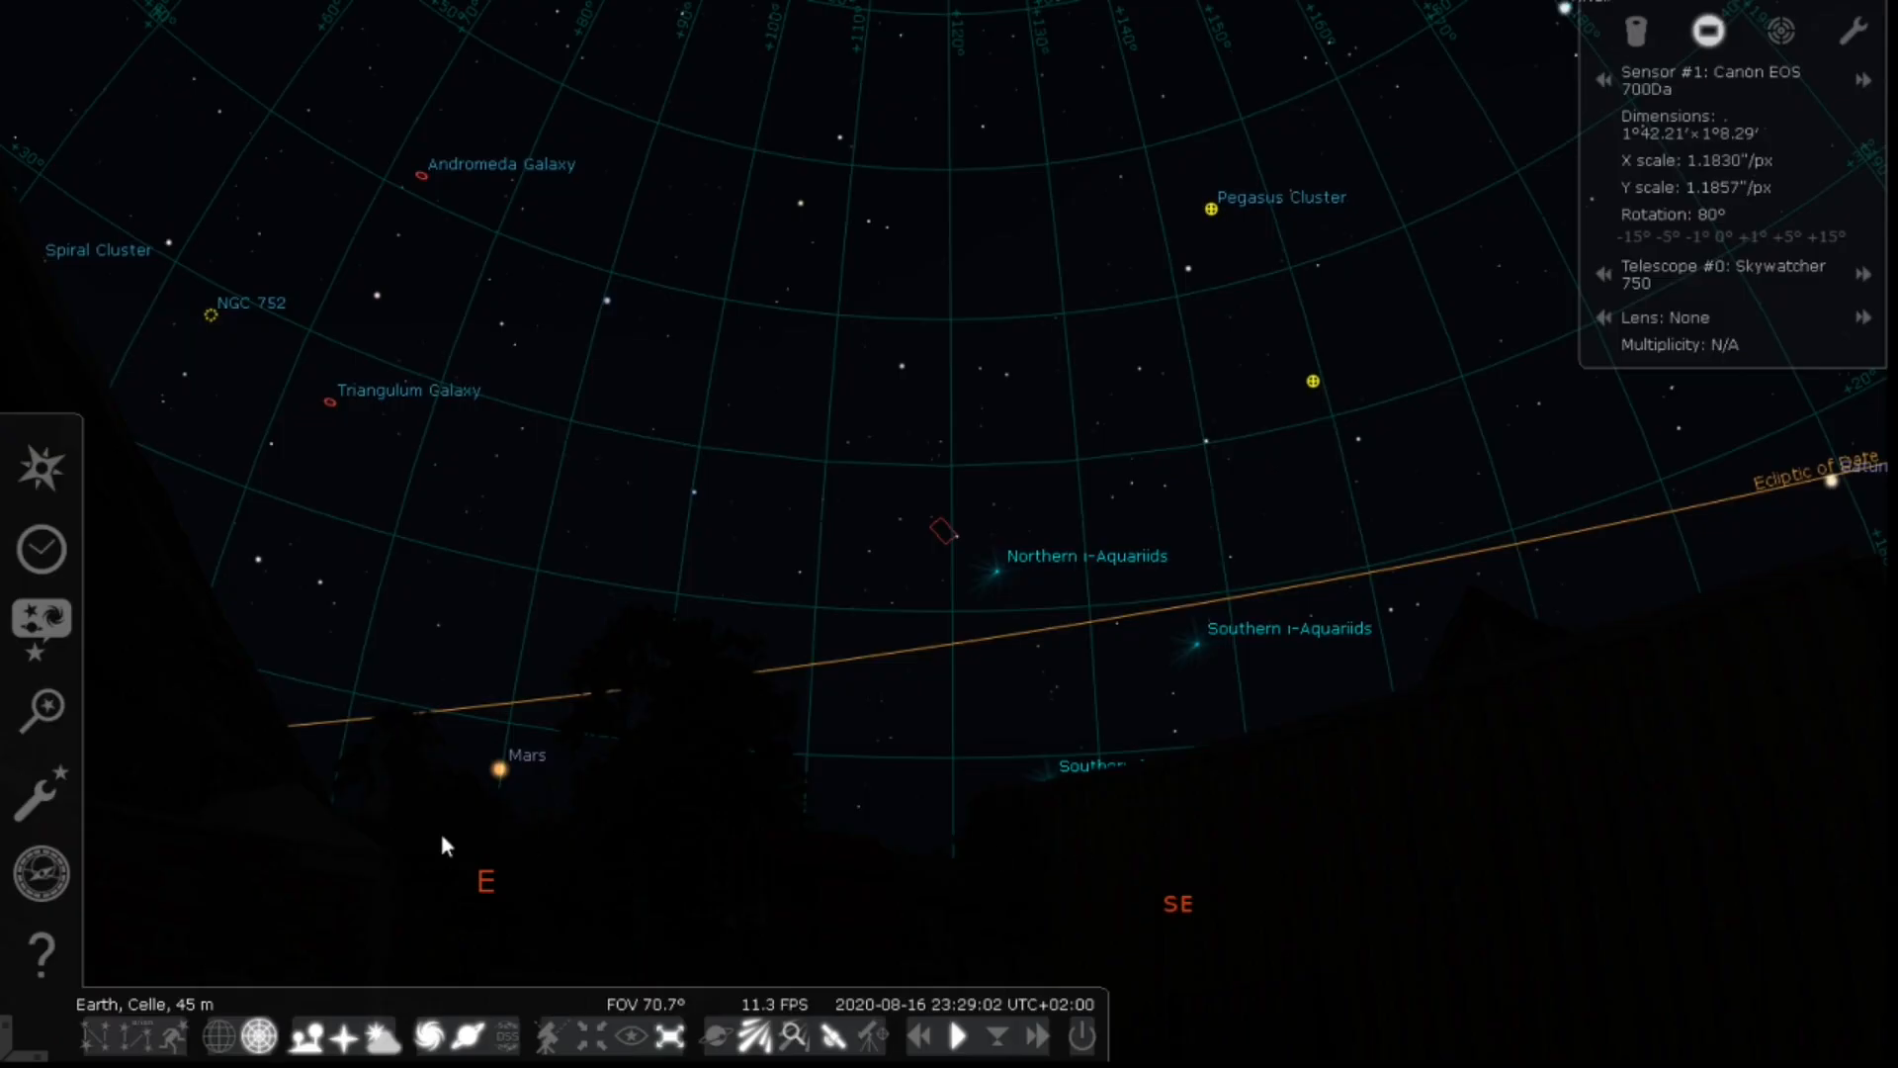
left_click(39, 708)
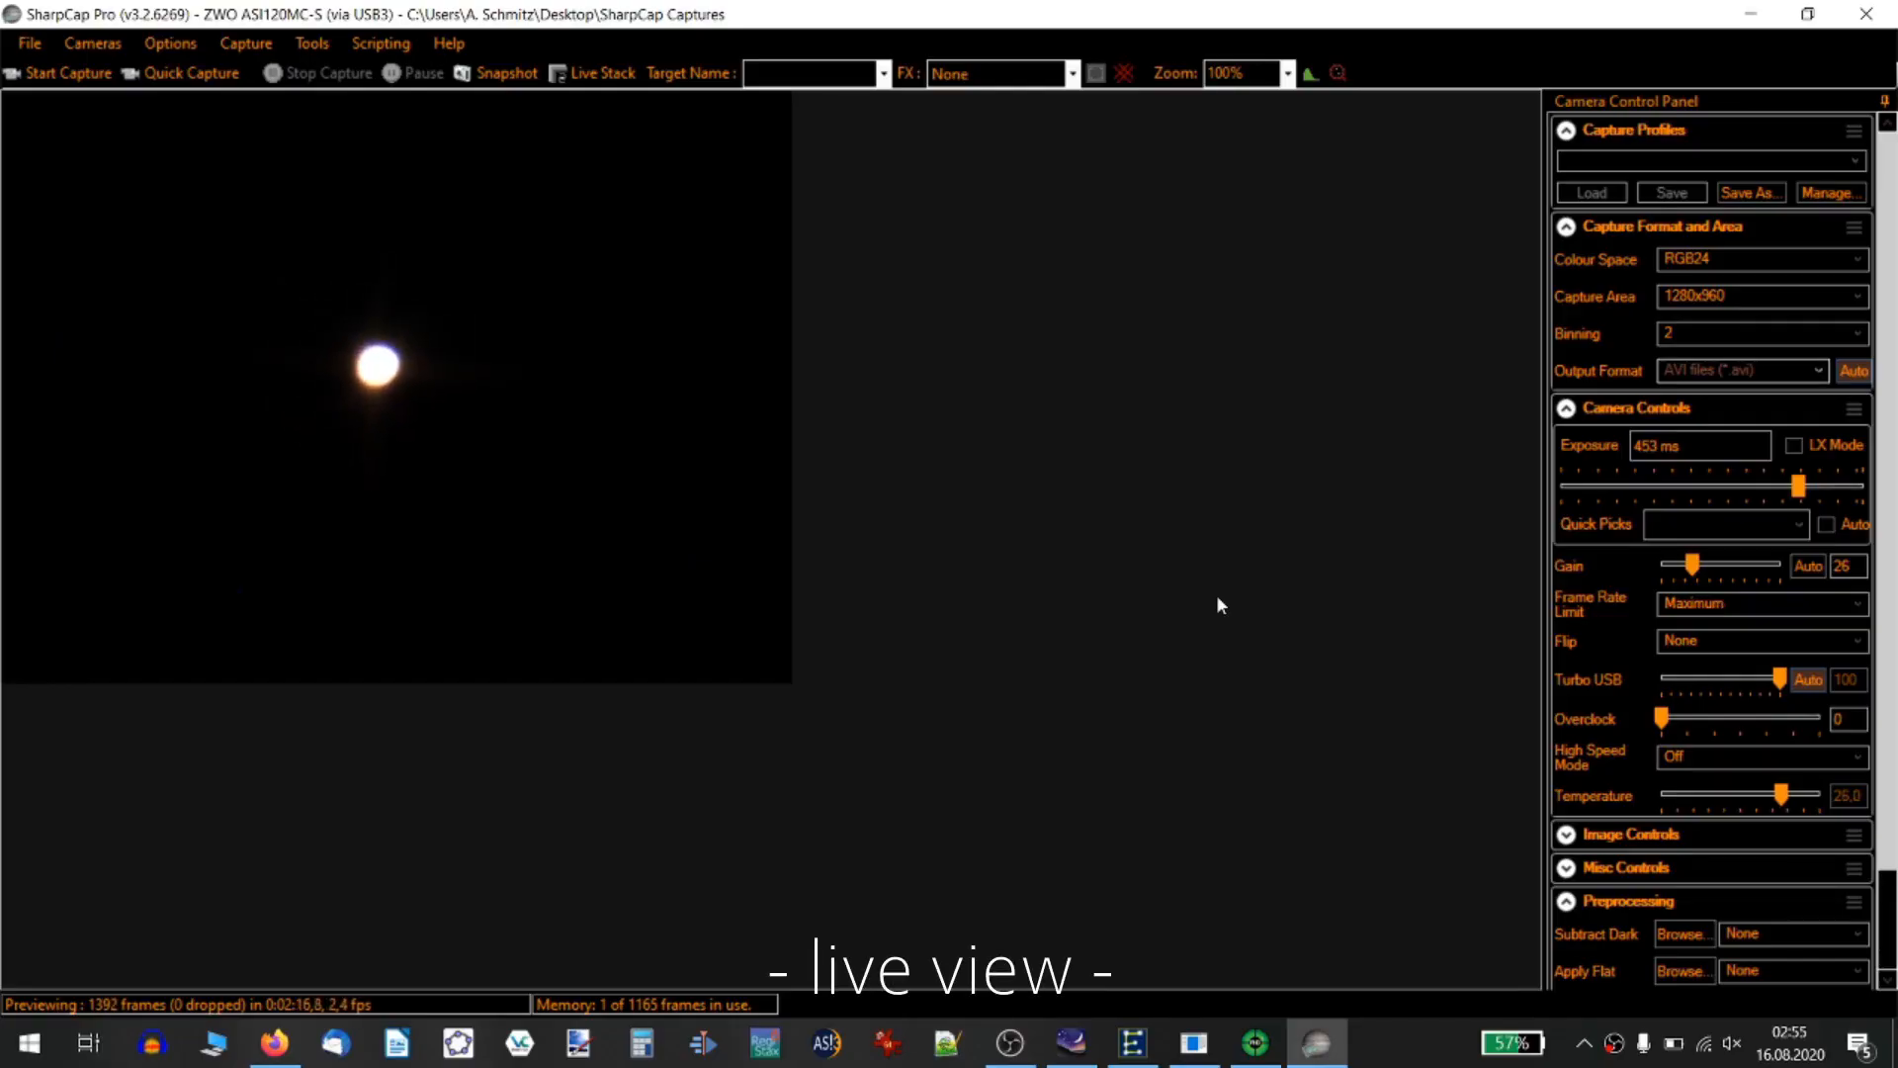
left_click_drag(1800, 484, 1729, 484)
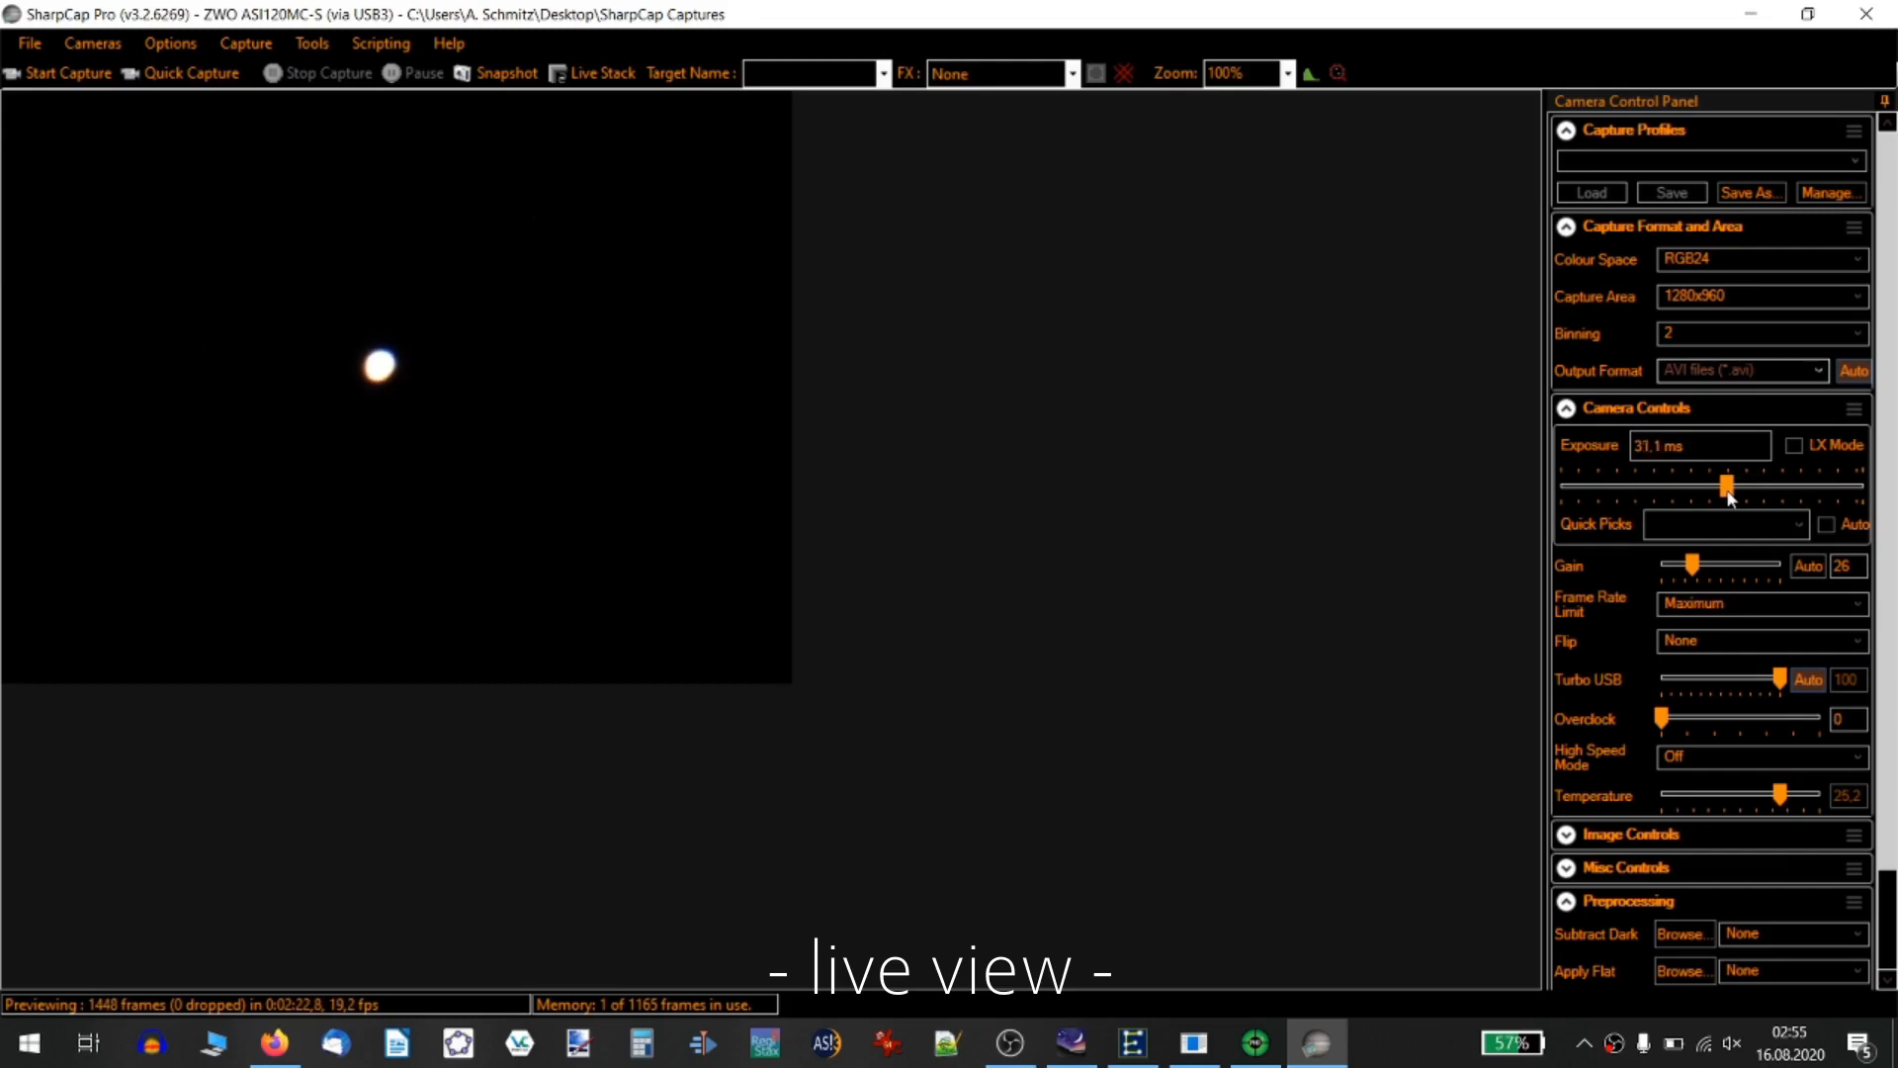
left_click_drag(1726, 484, 1671, 484)
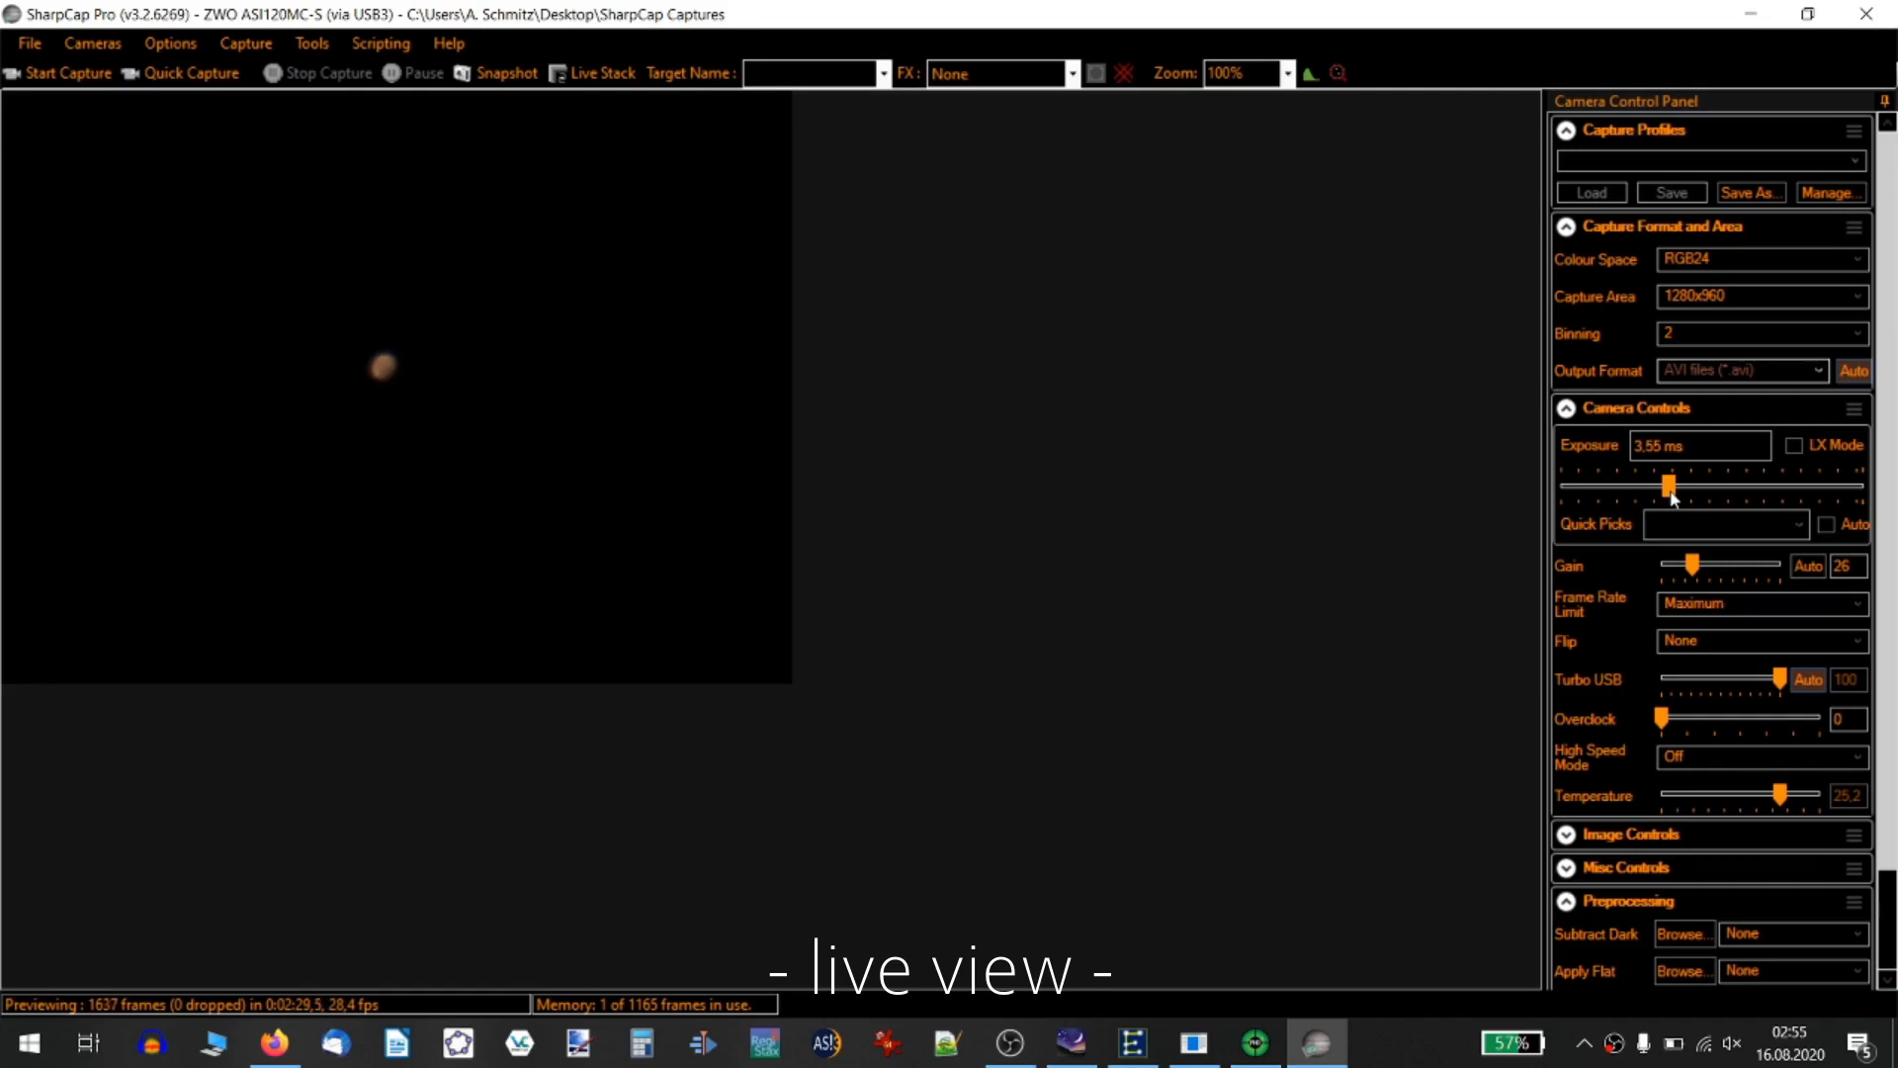
Step: Set the capture area to 640x480
left_click(1287, 72)
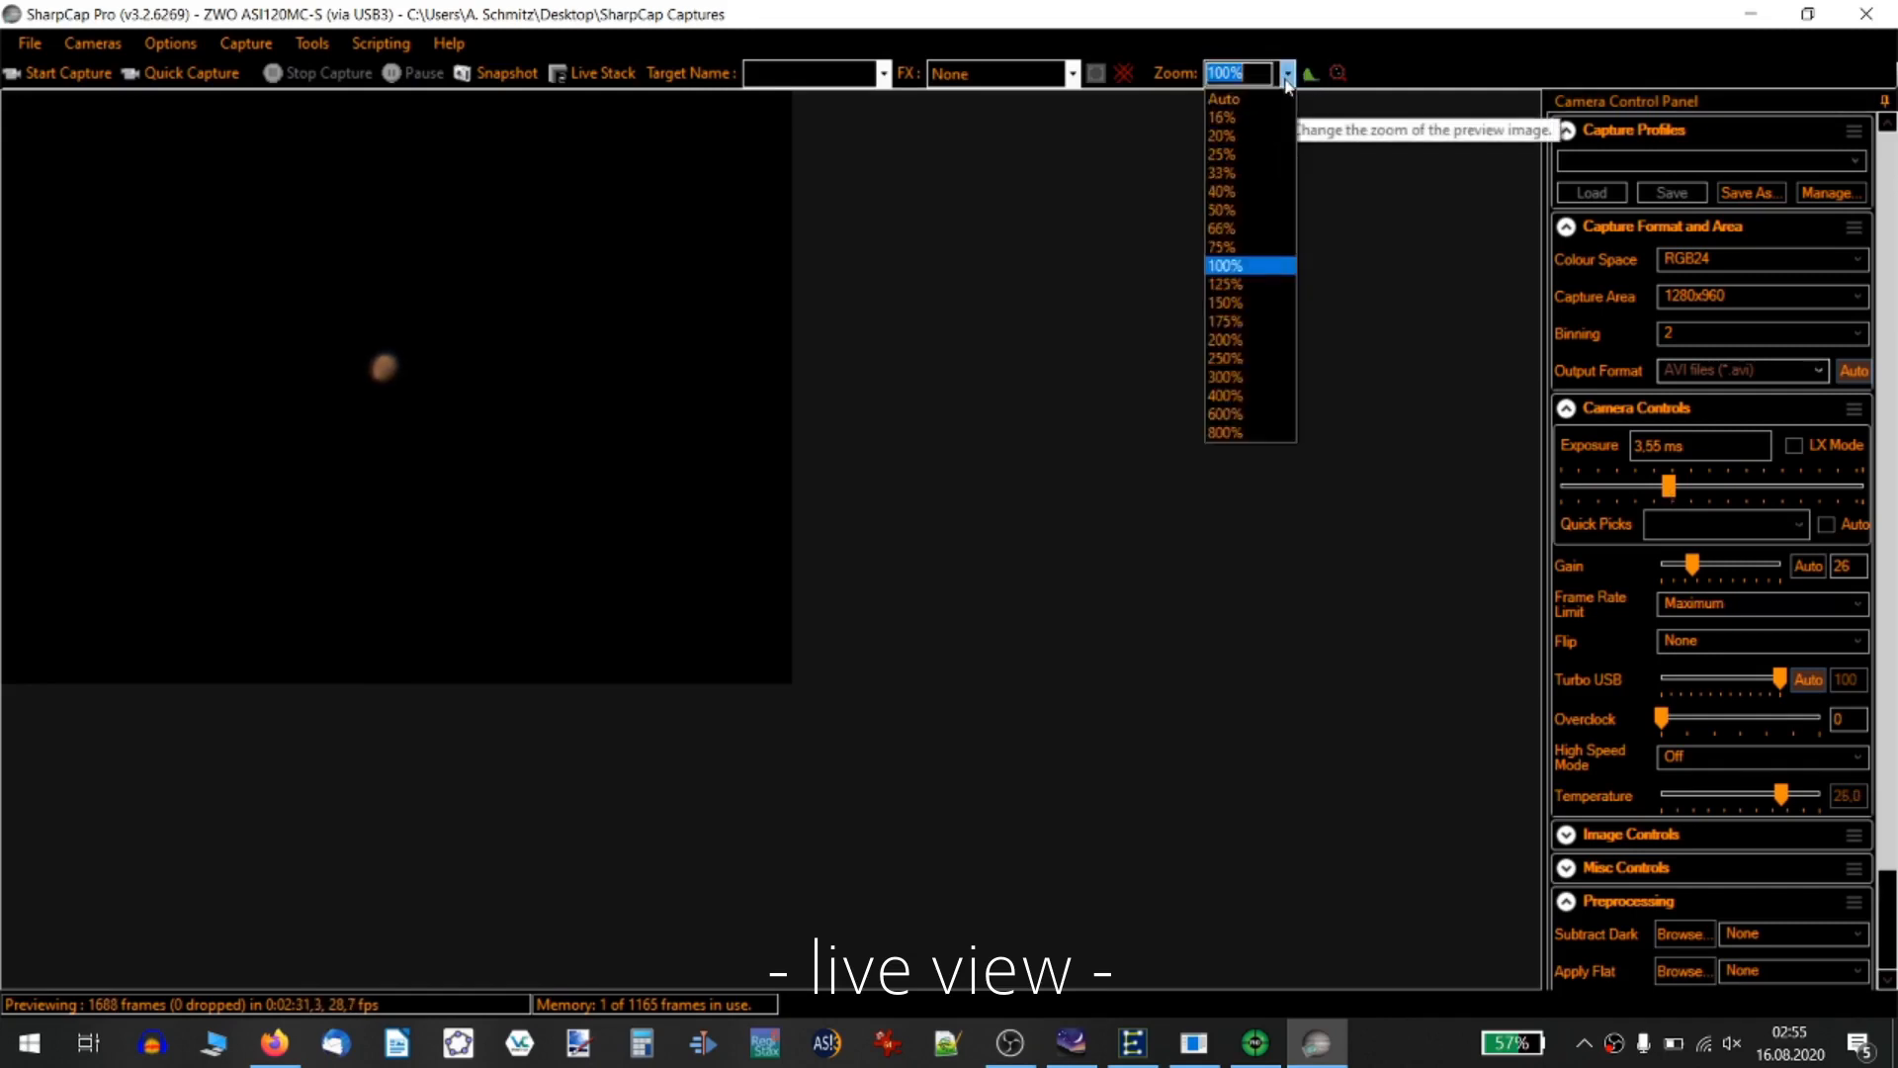
left_click(1761, 296)
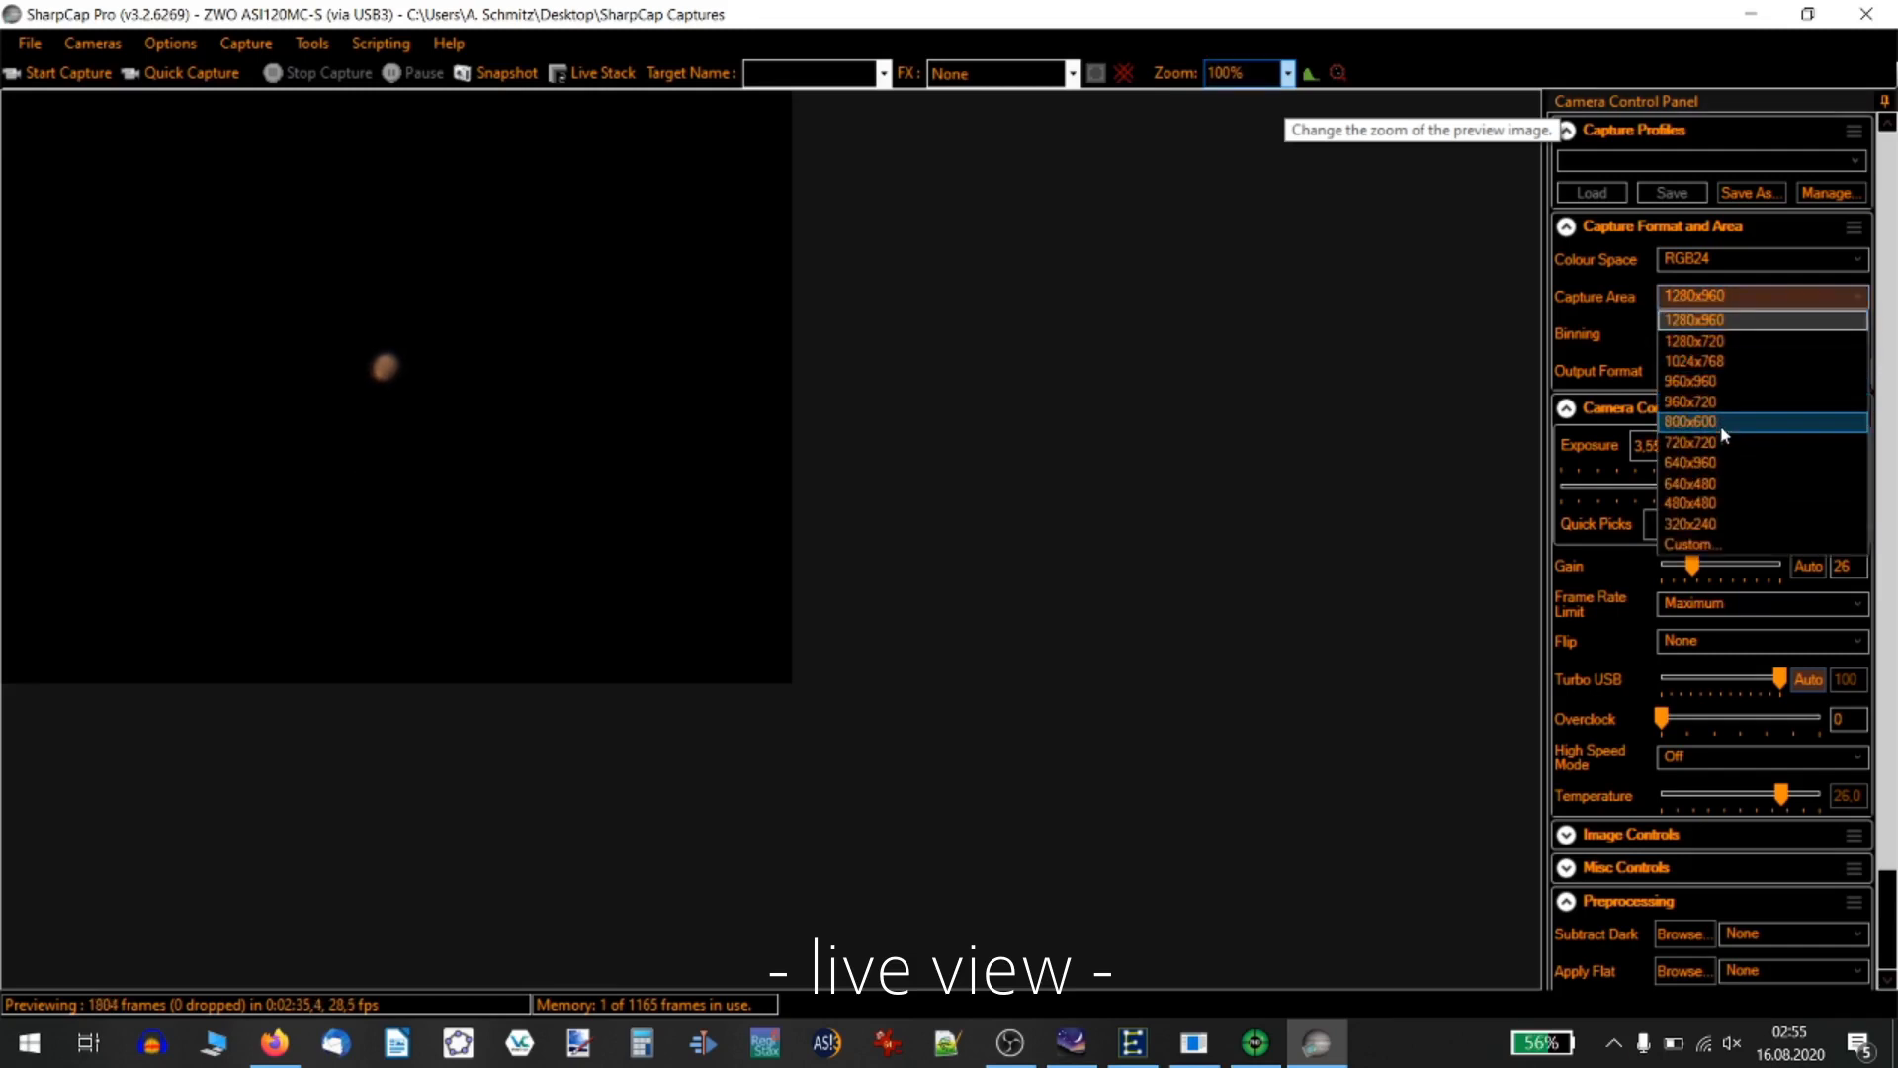
left_click(1691, 482)
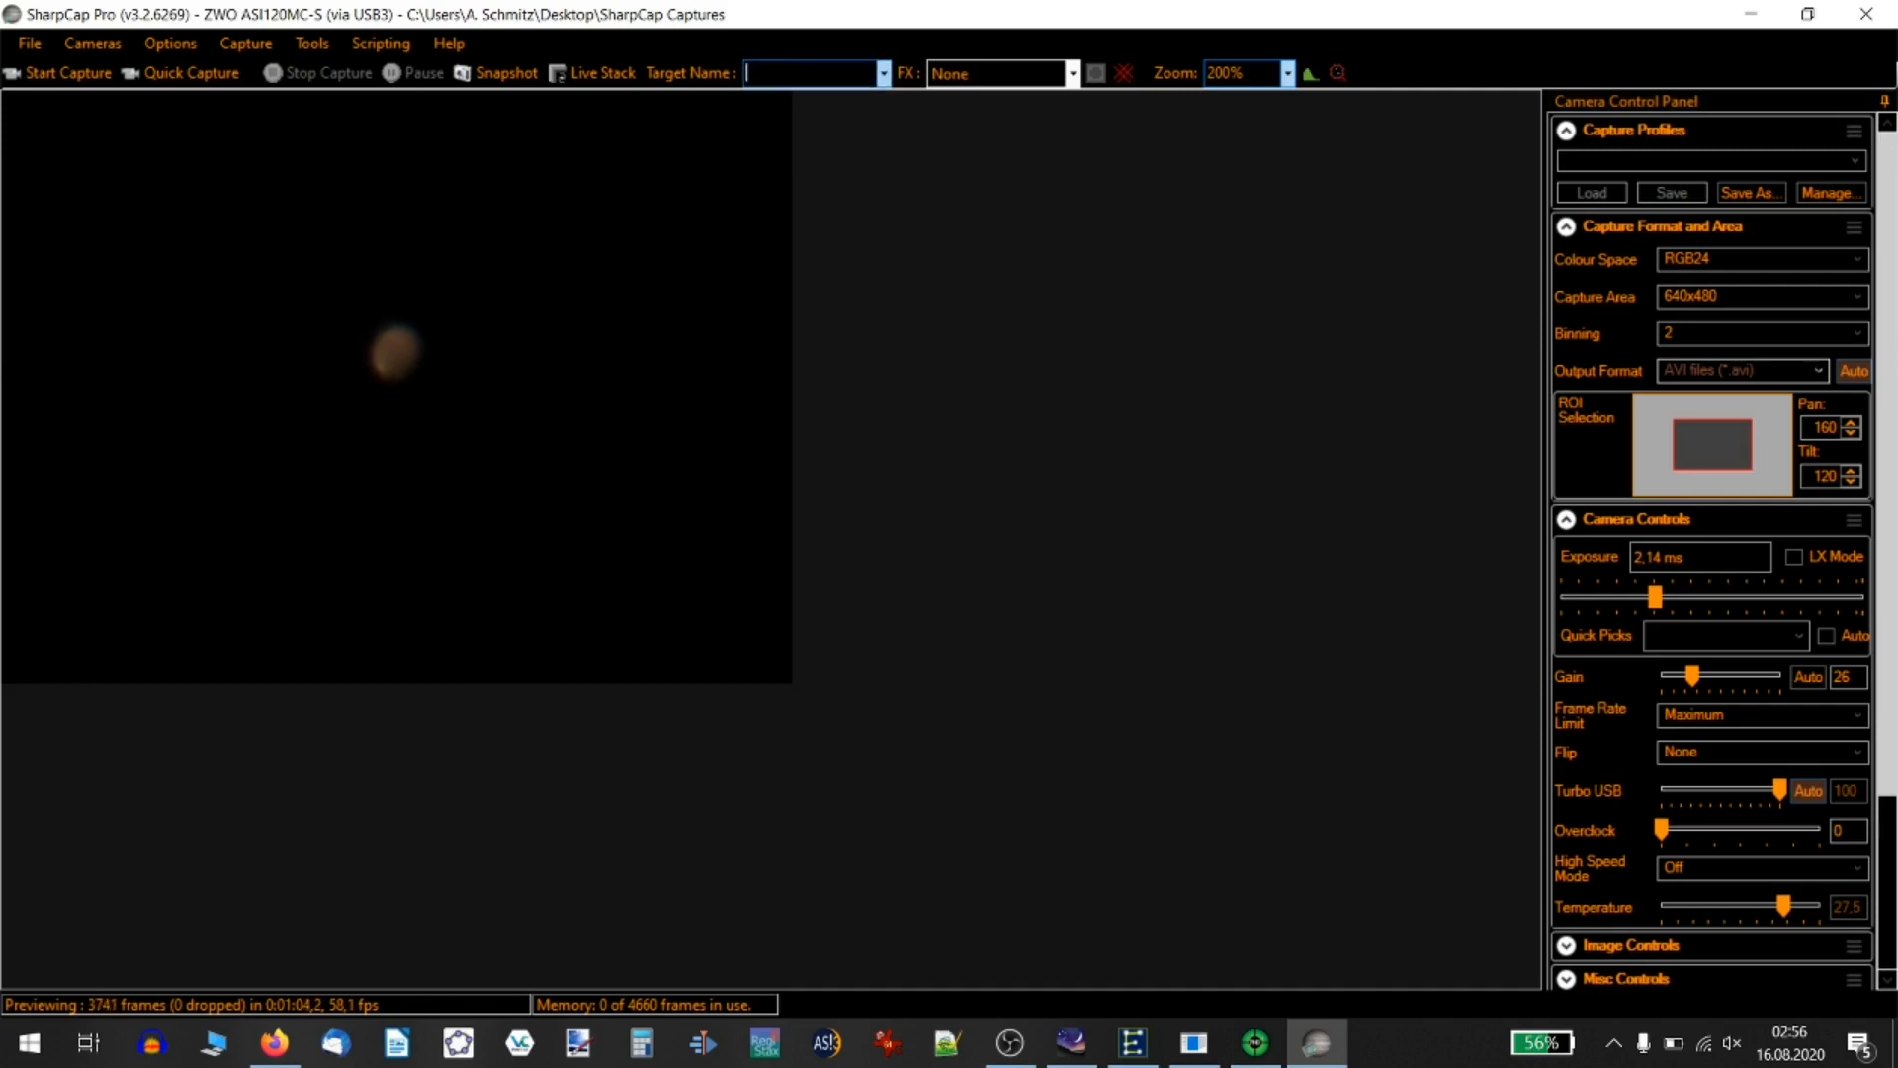
Step: Enter target name Mars_3x and change binning from 2 to 1
type("M")
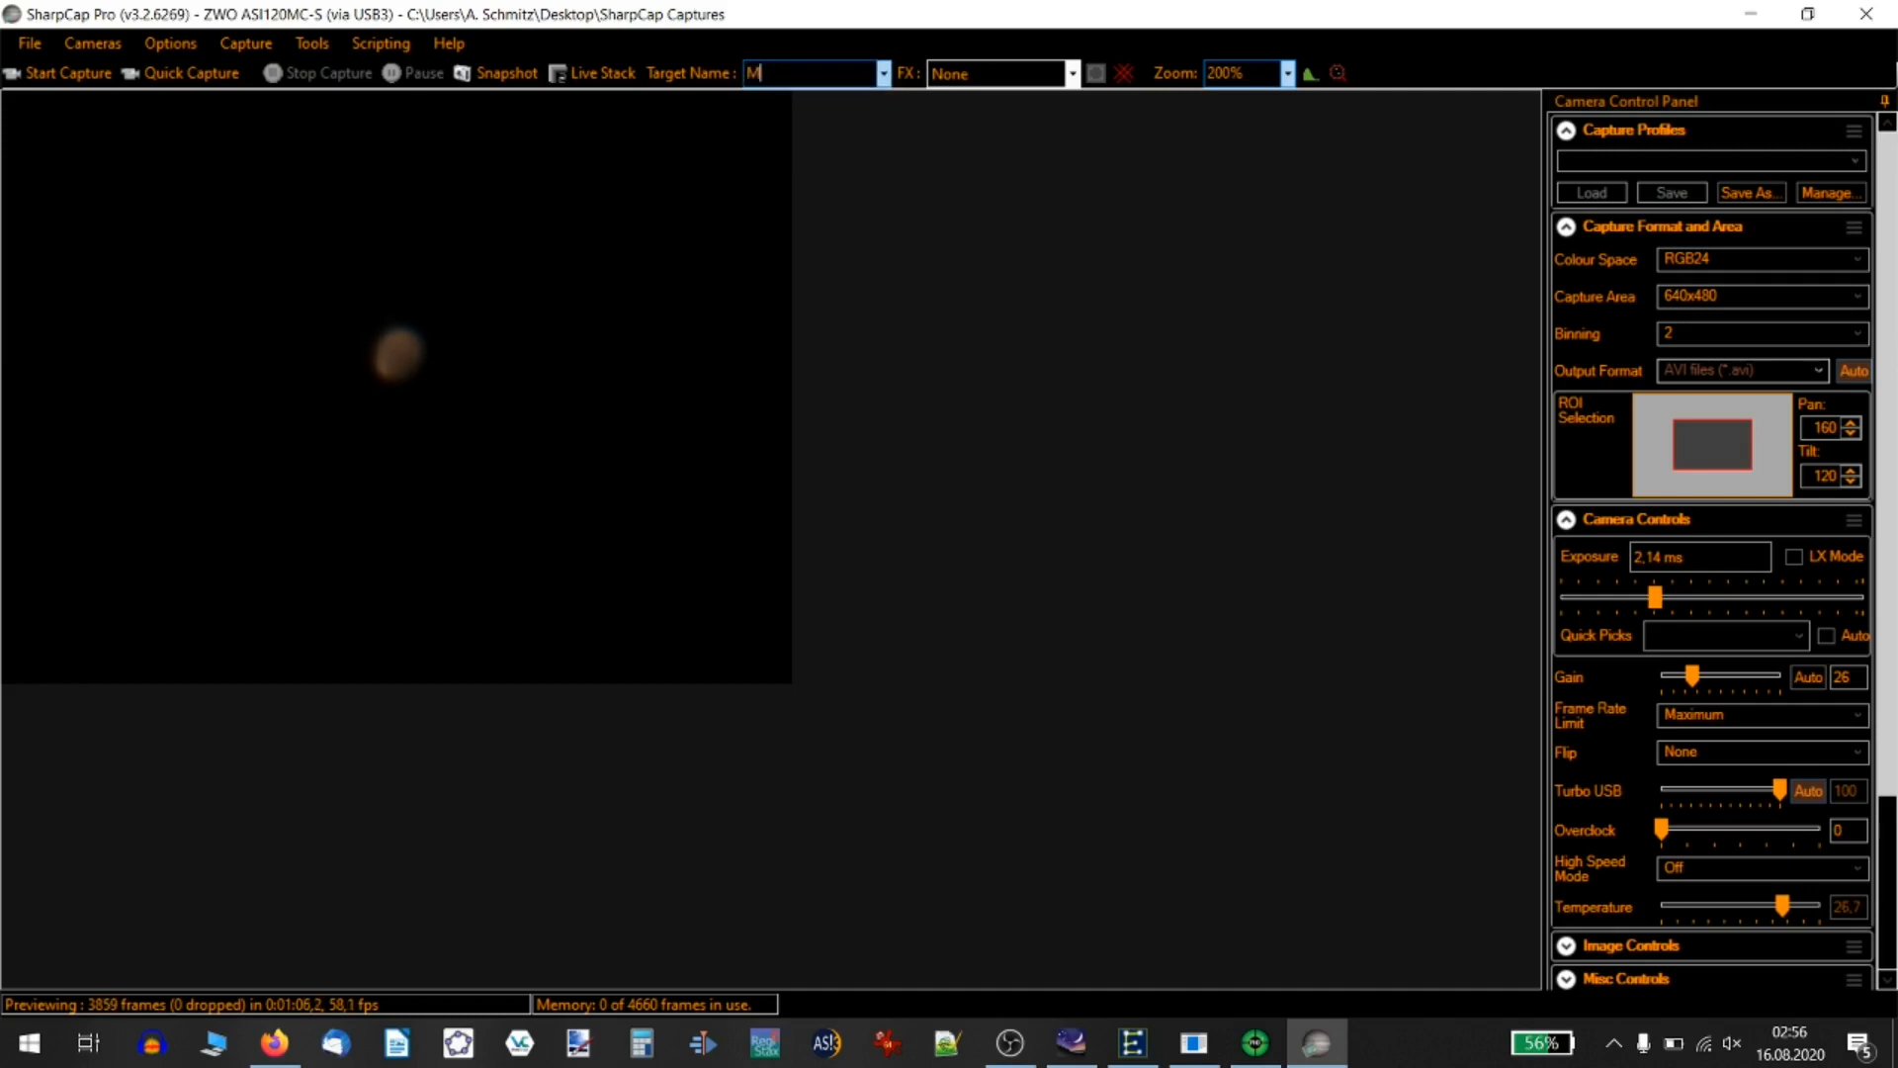
type("ars_3x")
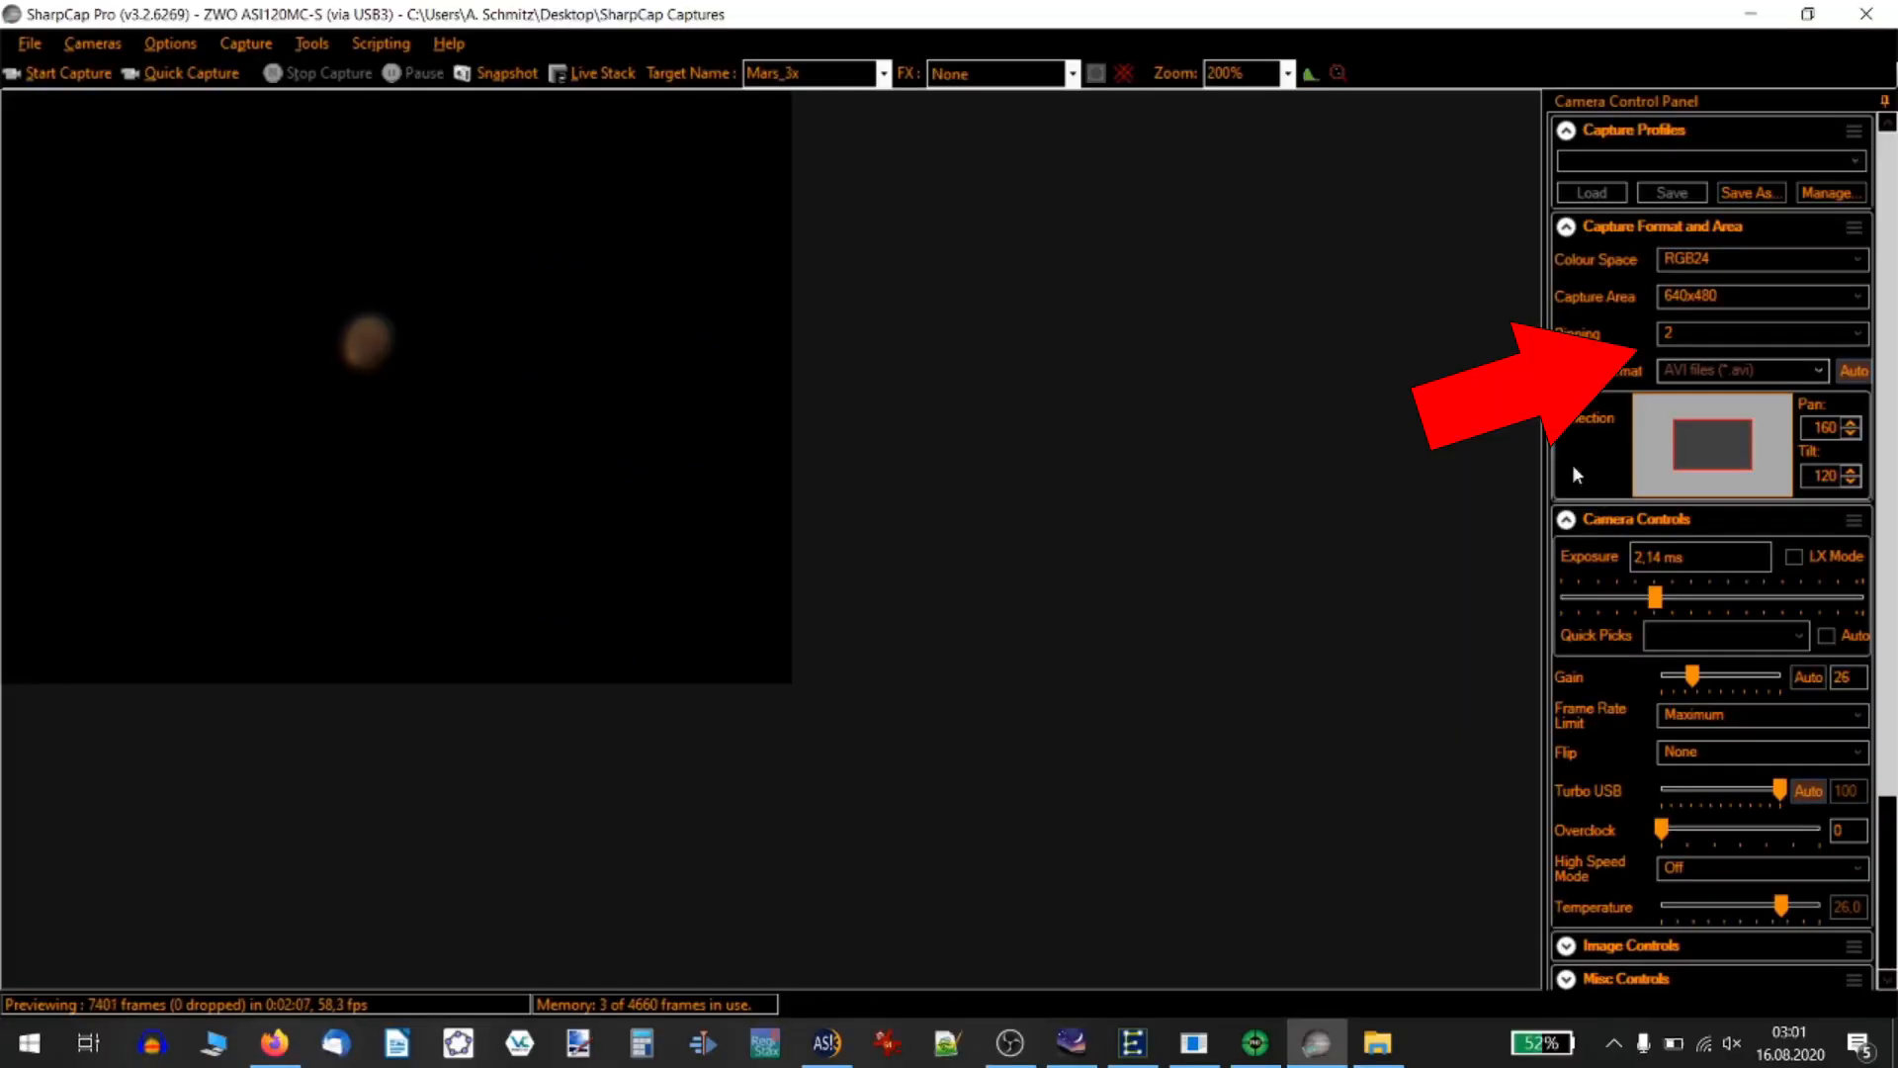
left_click(1759, 333)
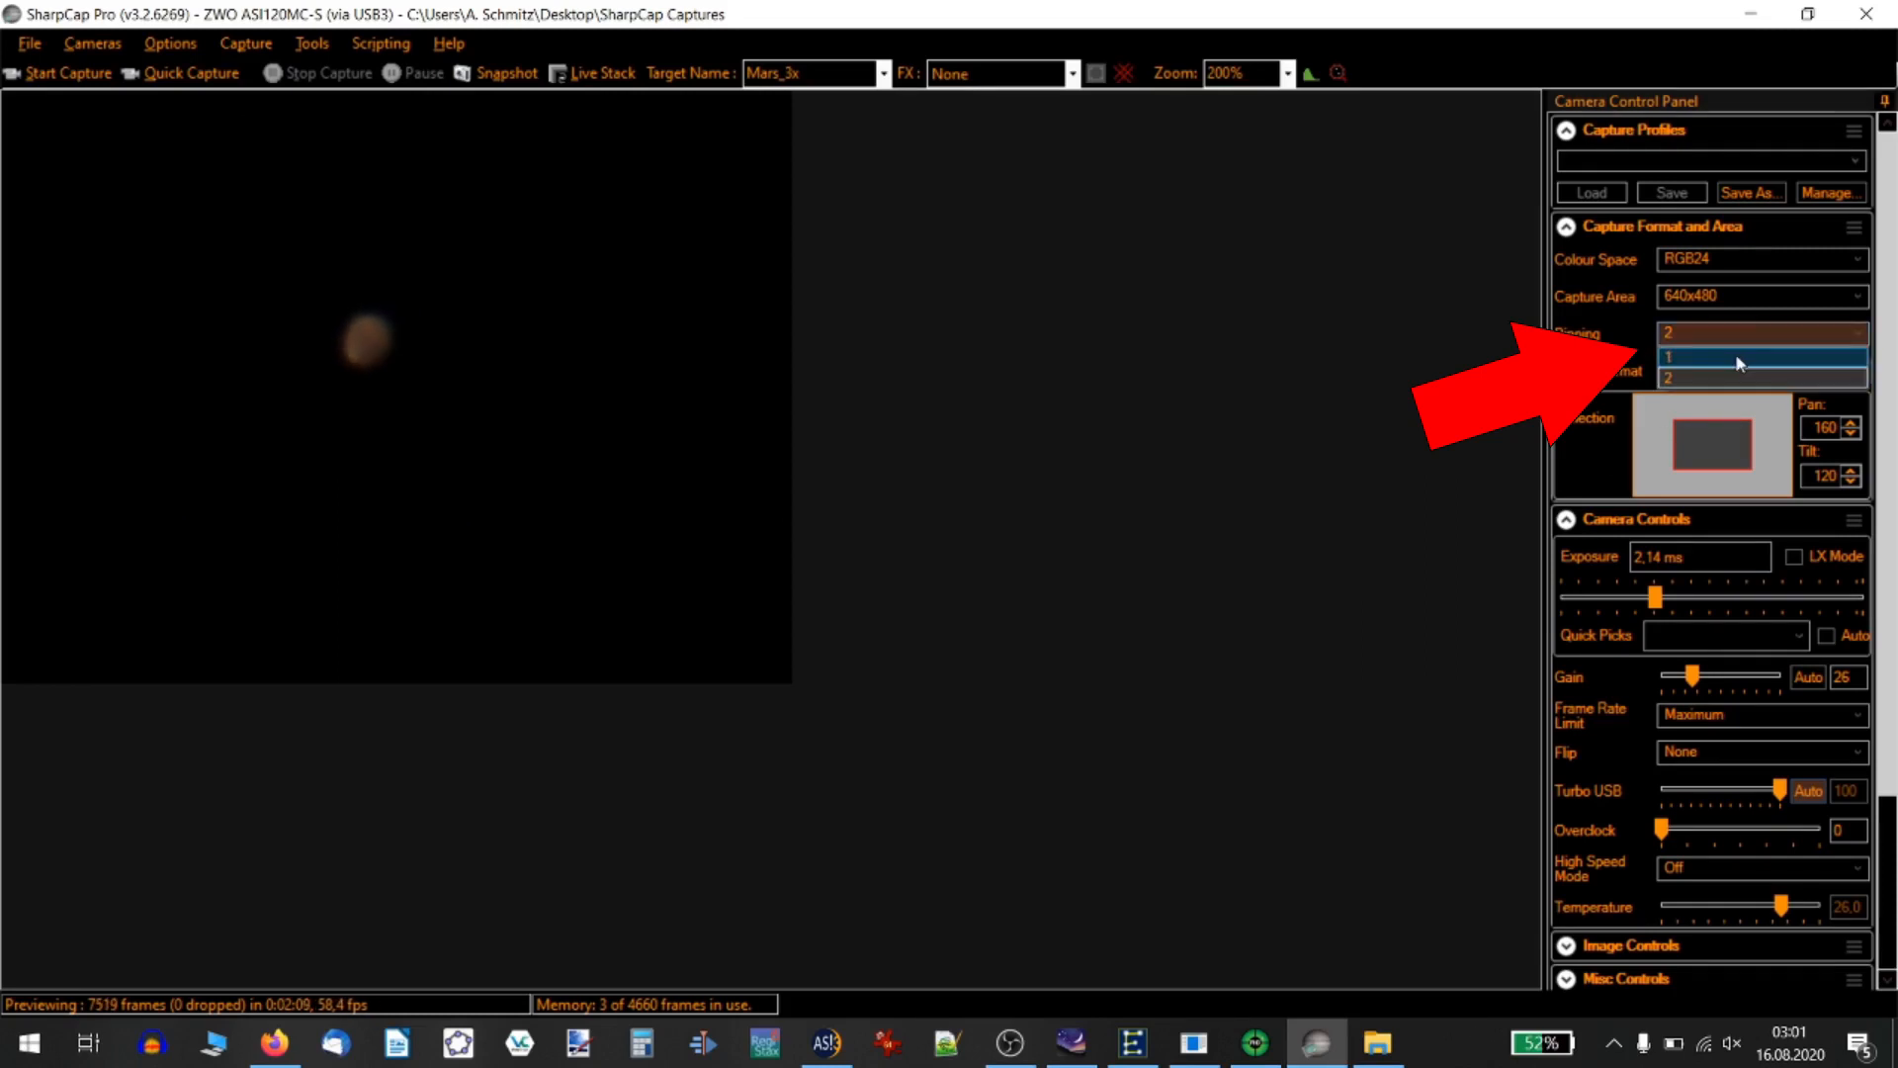
left_click(1670, 357)
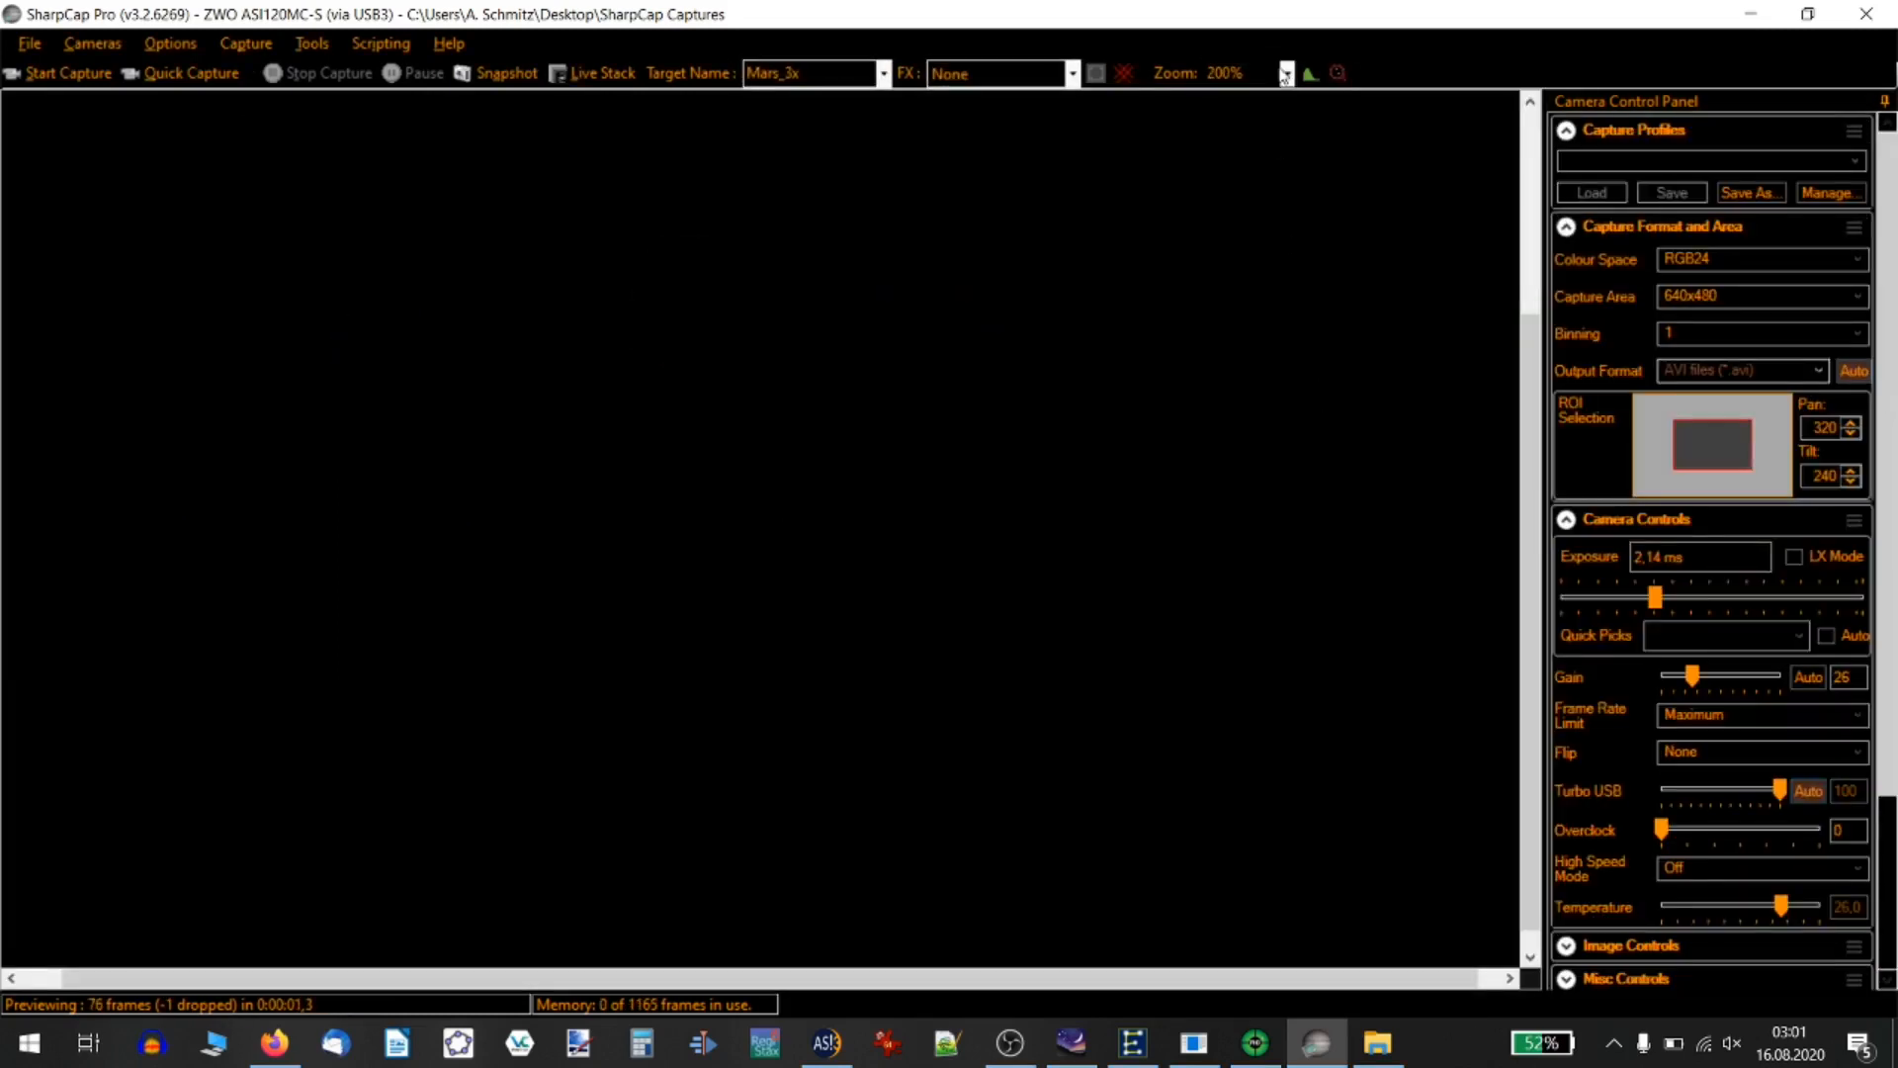
left_click(1285, 72)
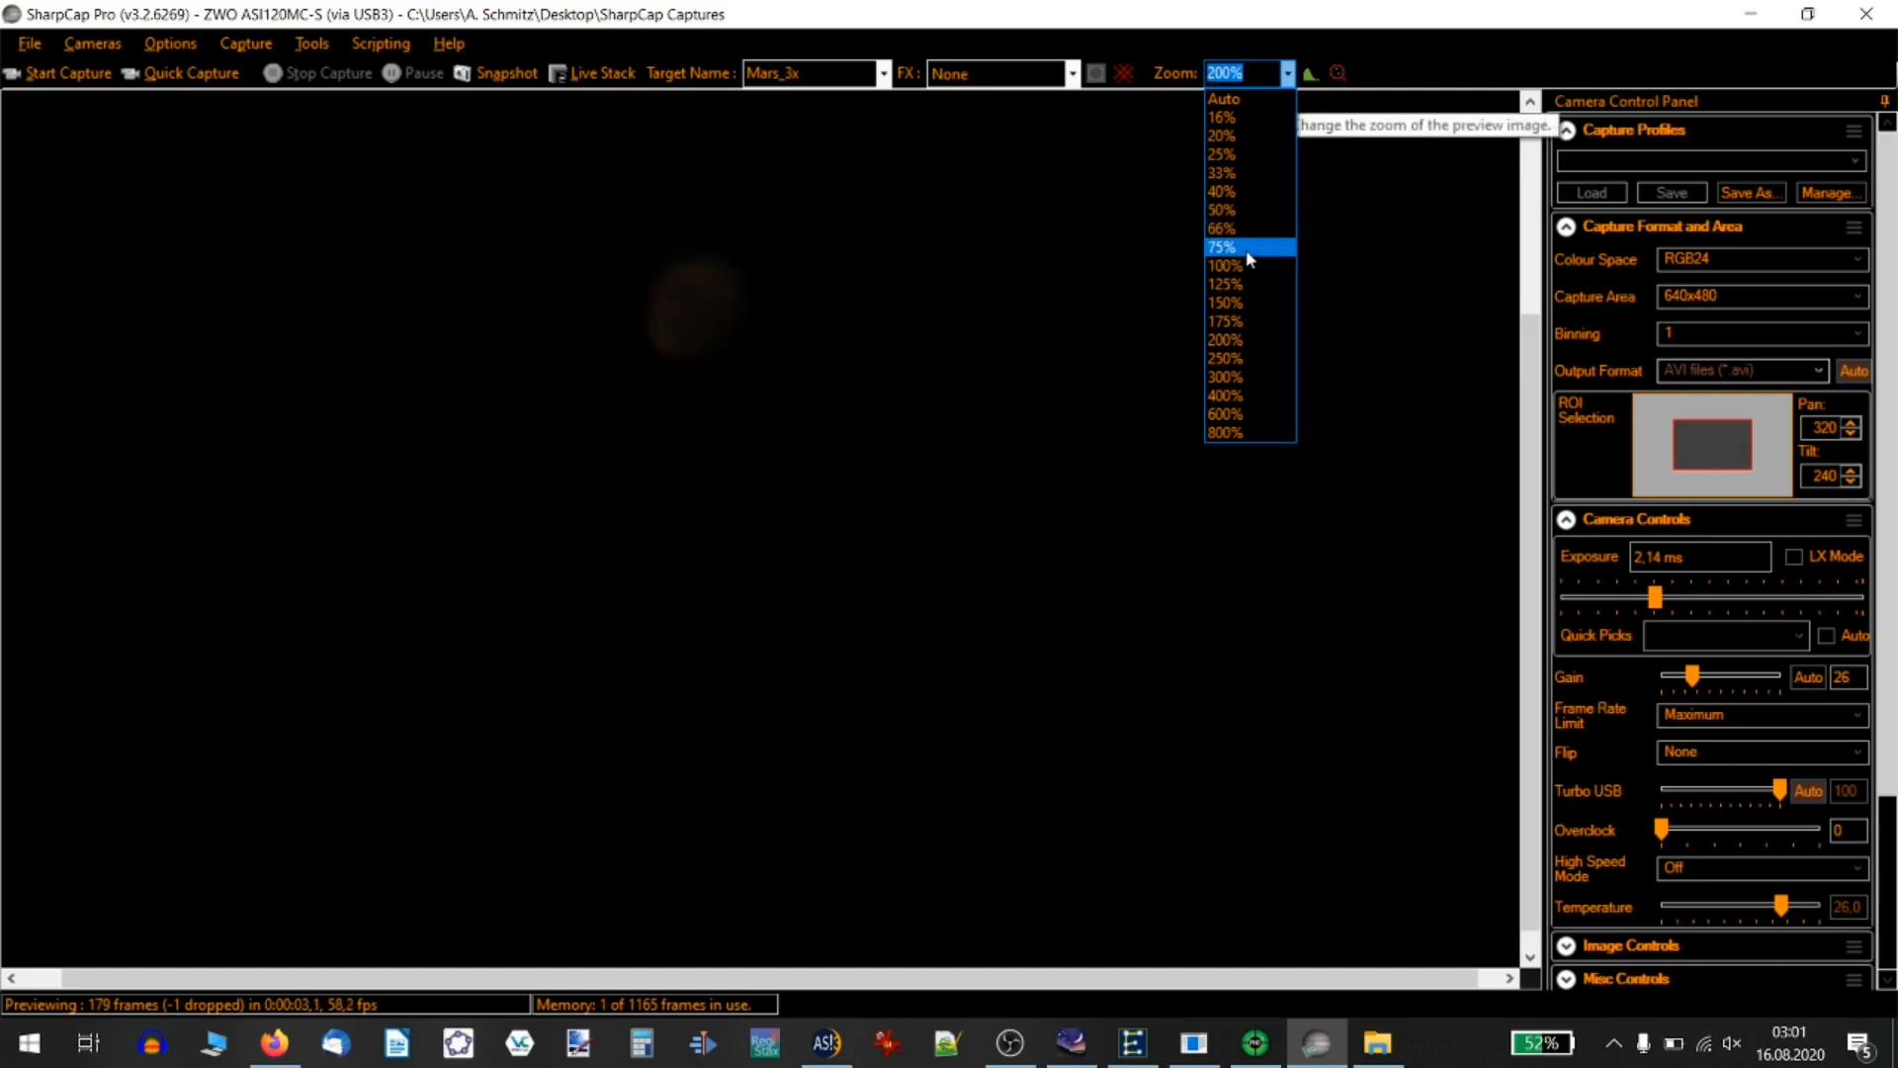
Step: Lengthen the exposure to about 7.79 ms so Mars appears brighter
left_click(1223, 247)
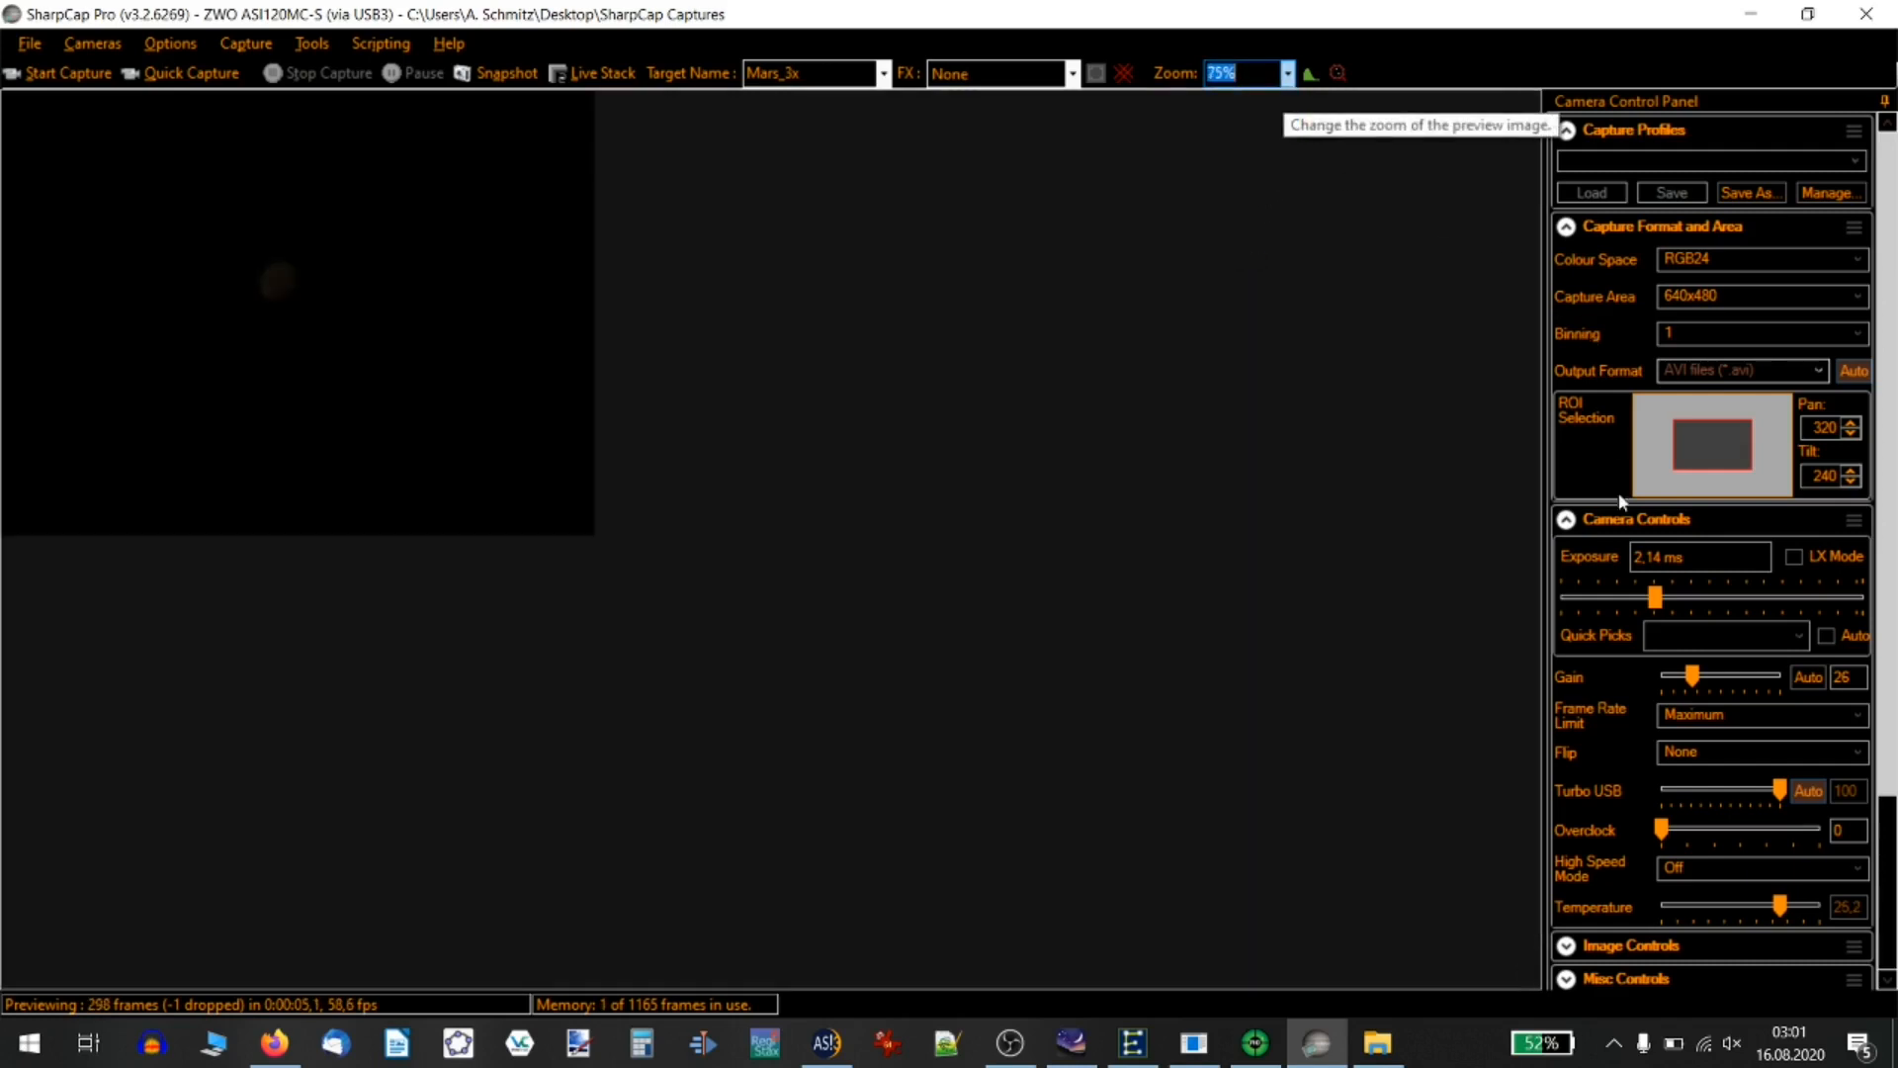
left_click_drag(1656, 595, 1667, 595)
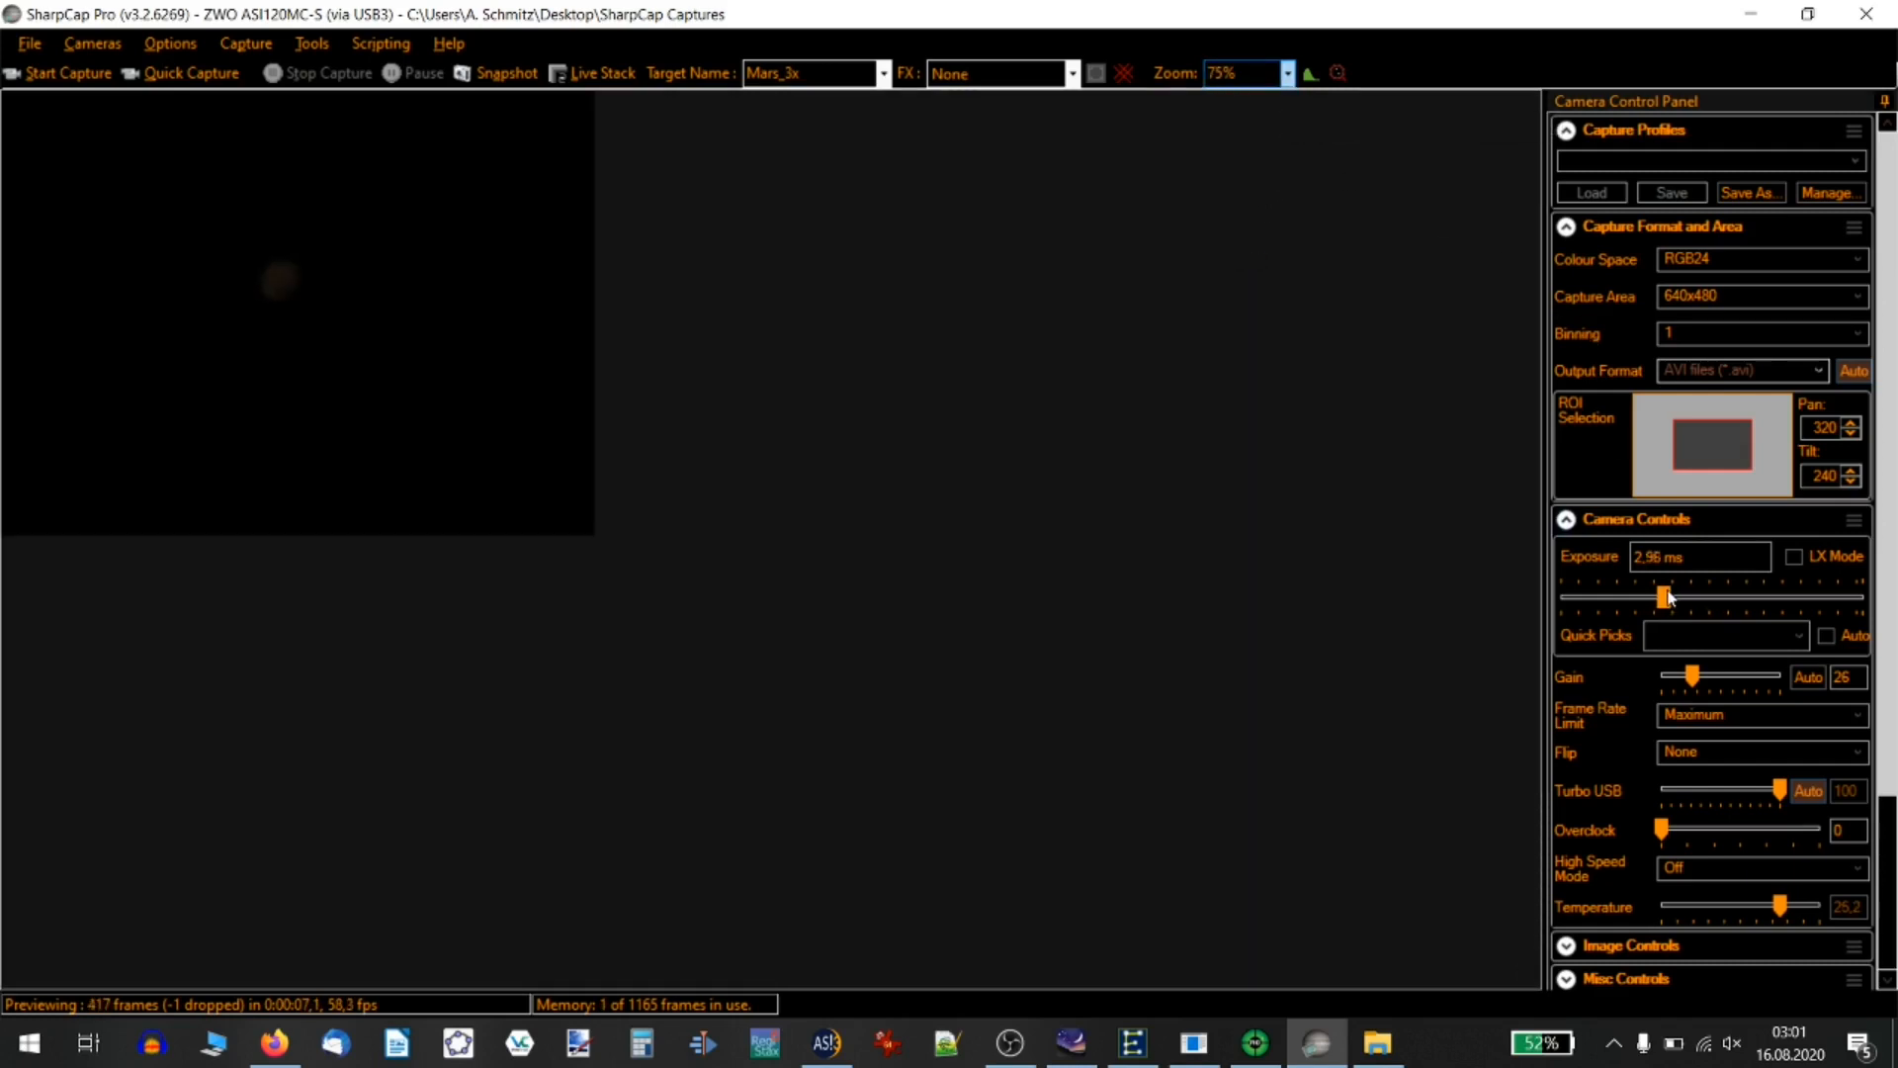
left_click_drag(1661, 595, 1687, 595)
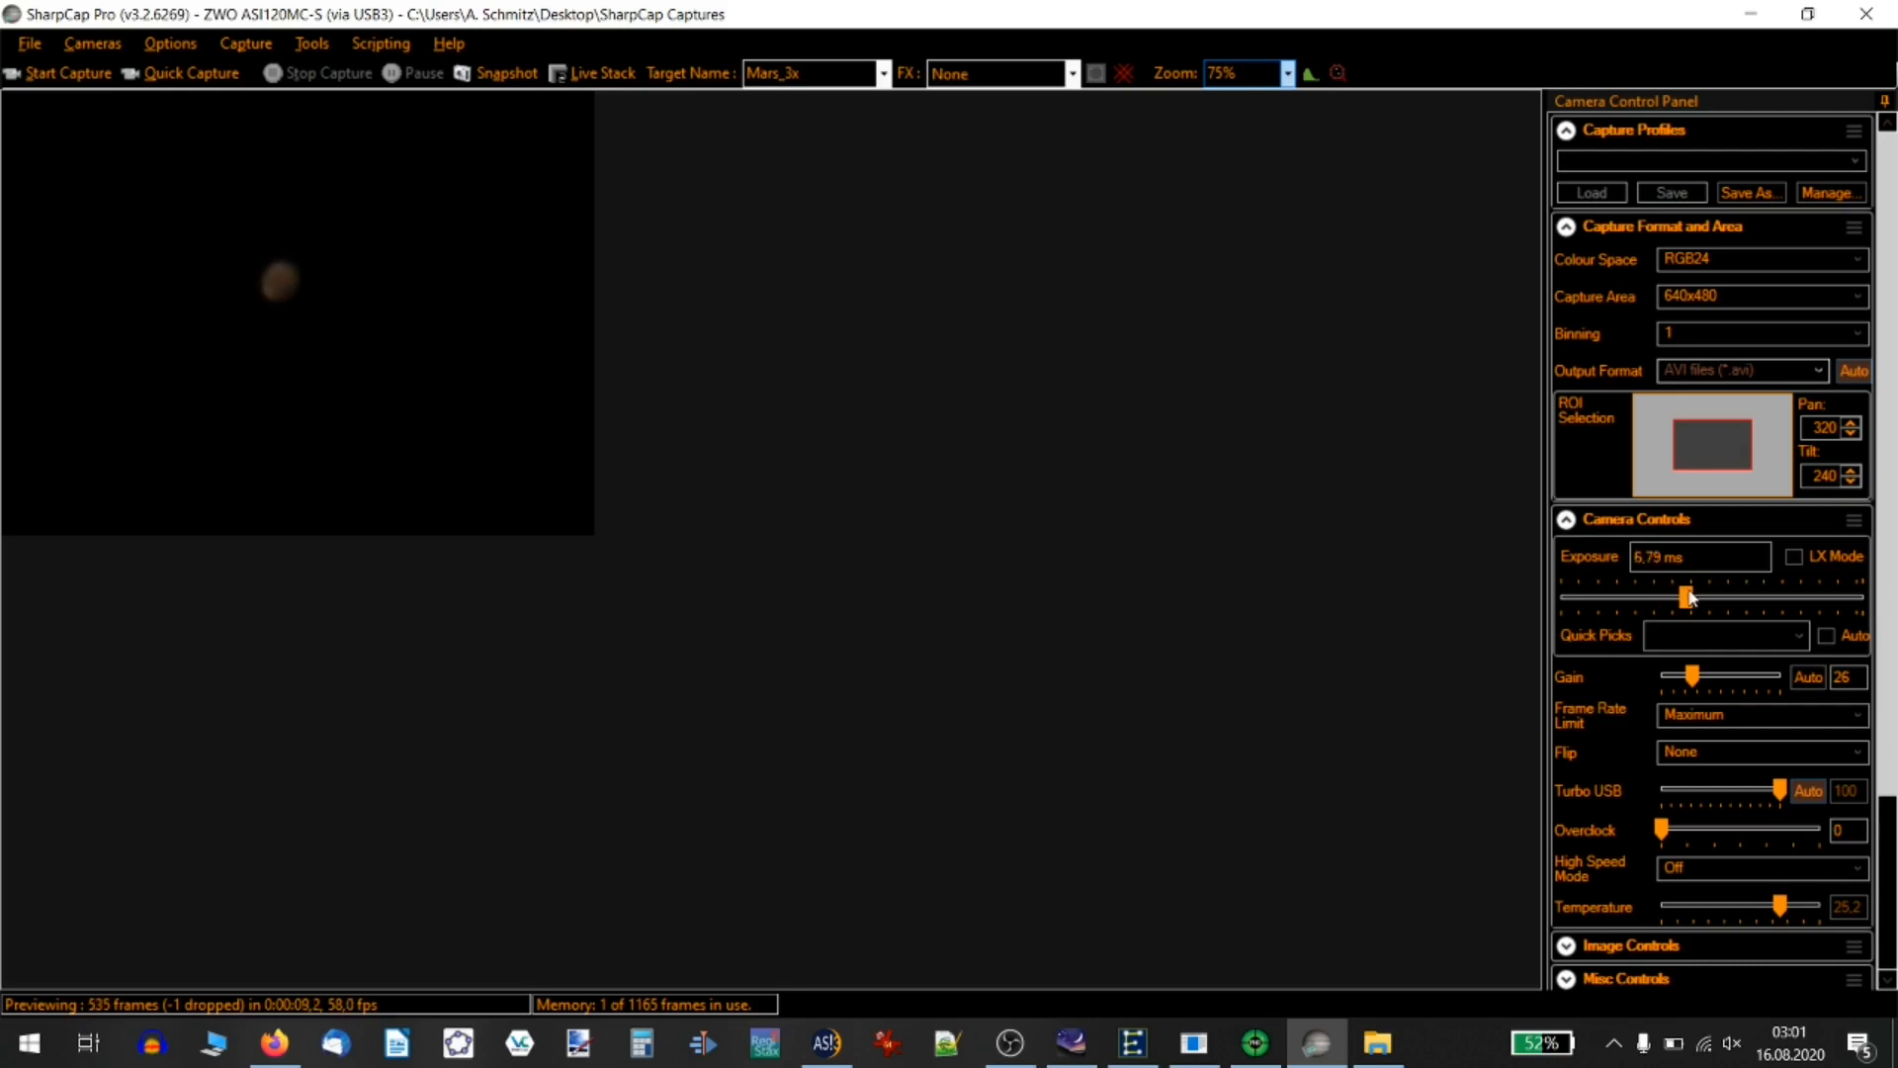
left_click_drag(1682, 597, 1691, 597)
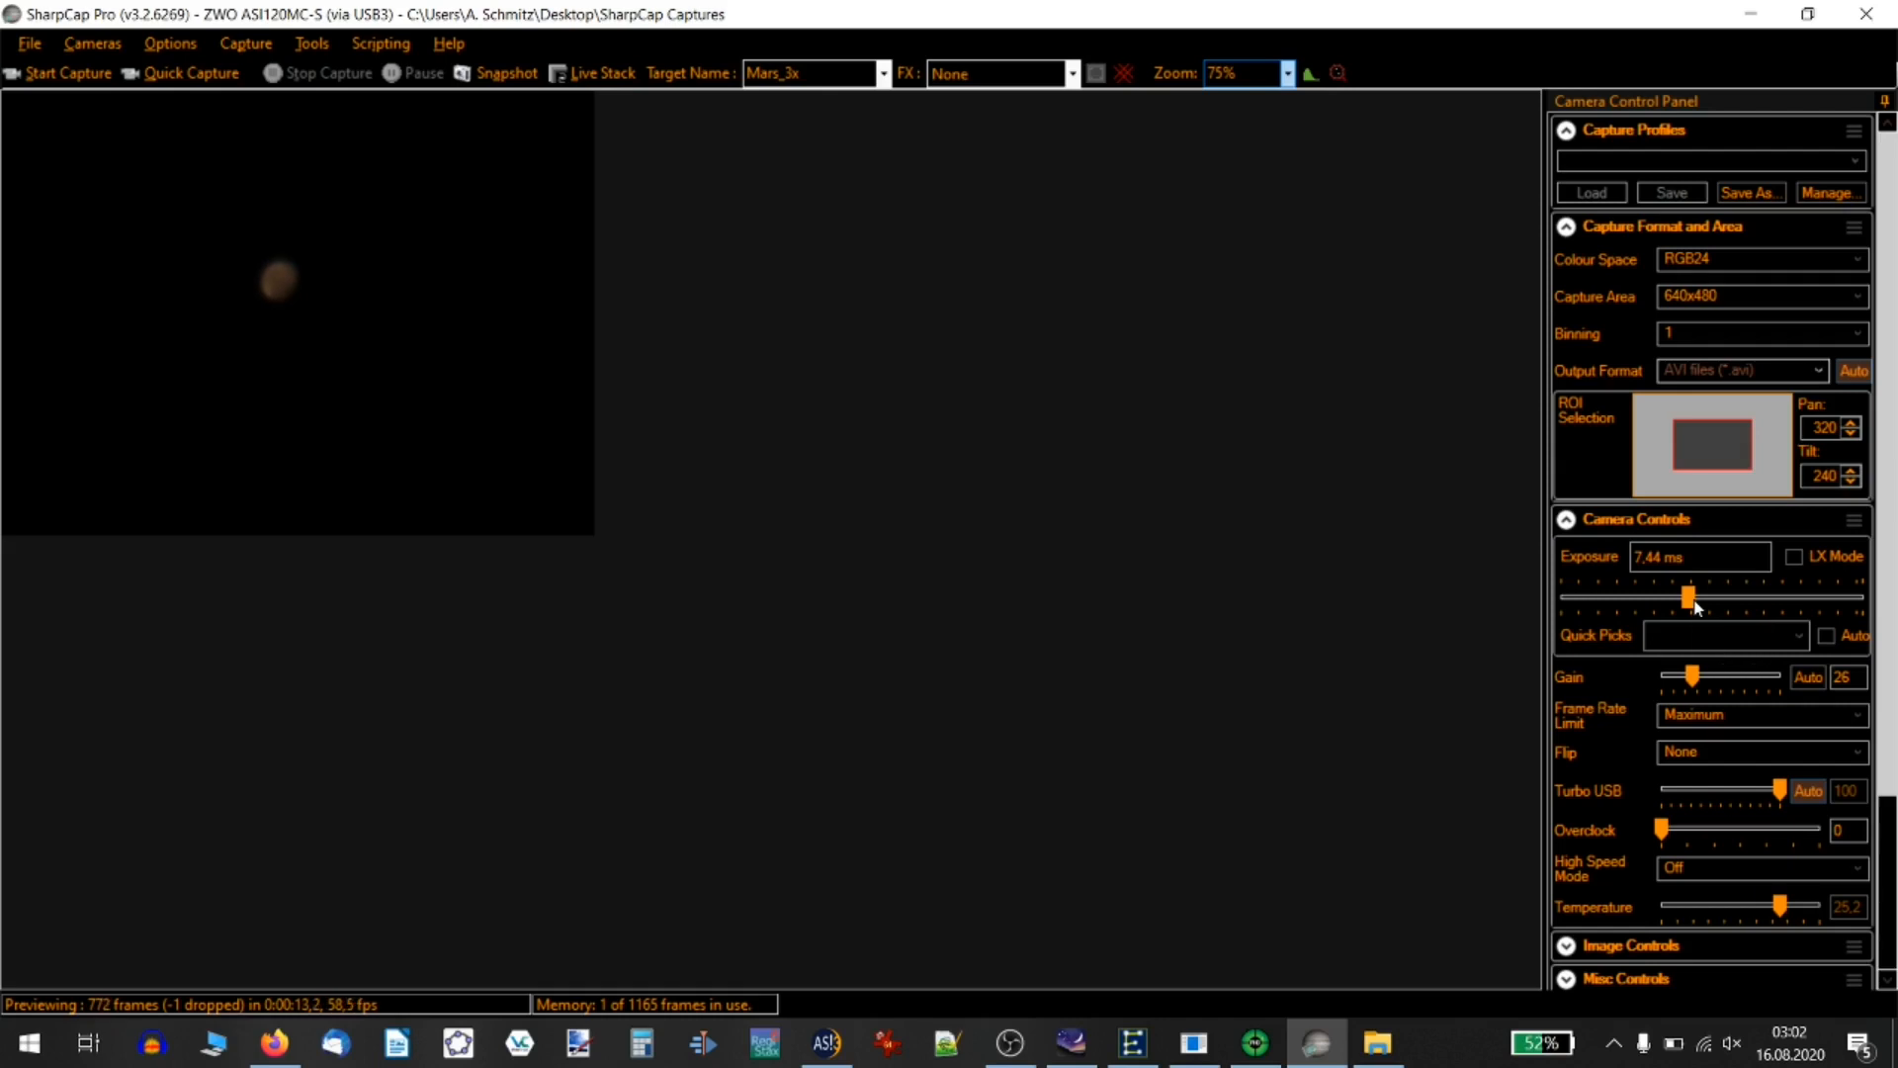
left_click_drag(1684, 595, 1692, 595)
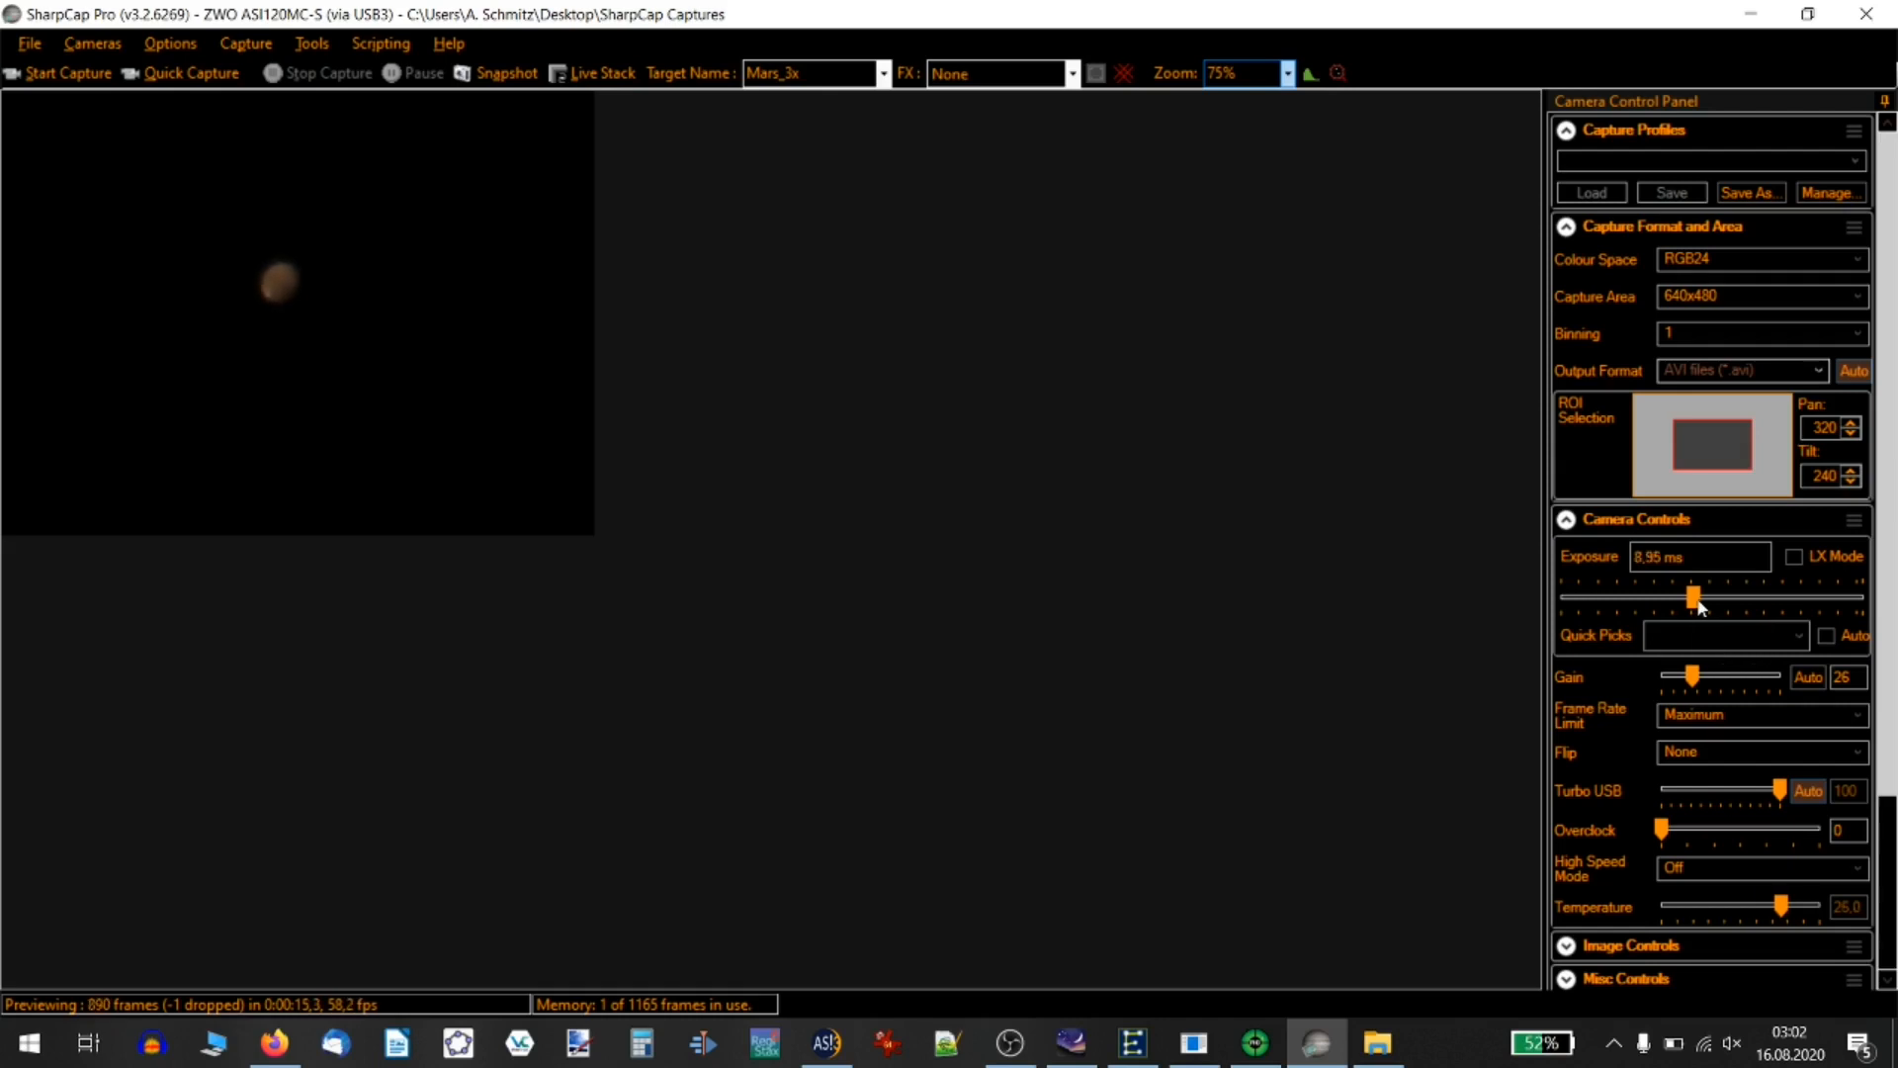
left_click_drag(1695, 597, 1691, 598)
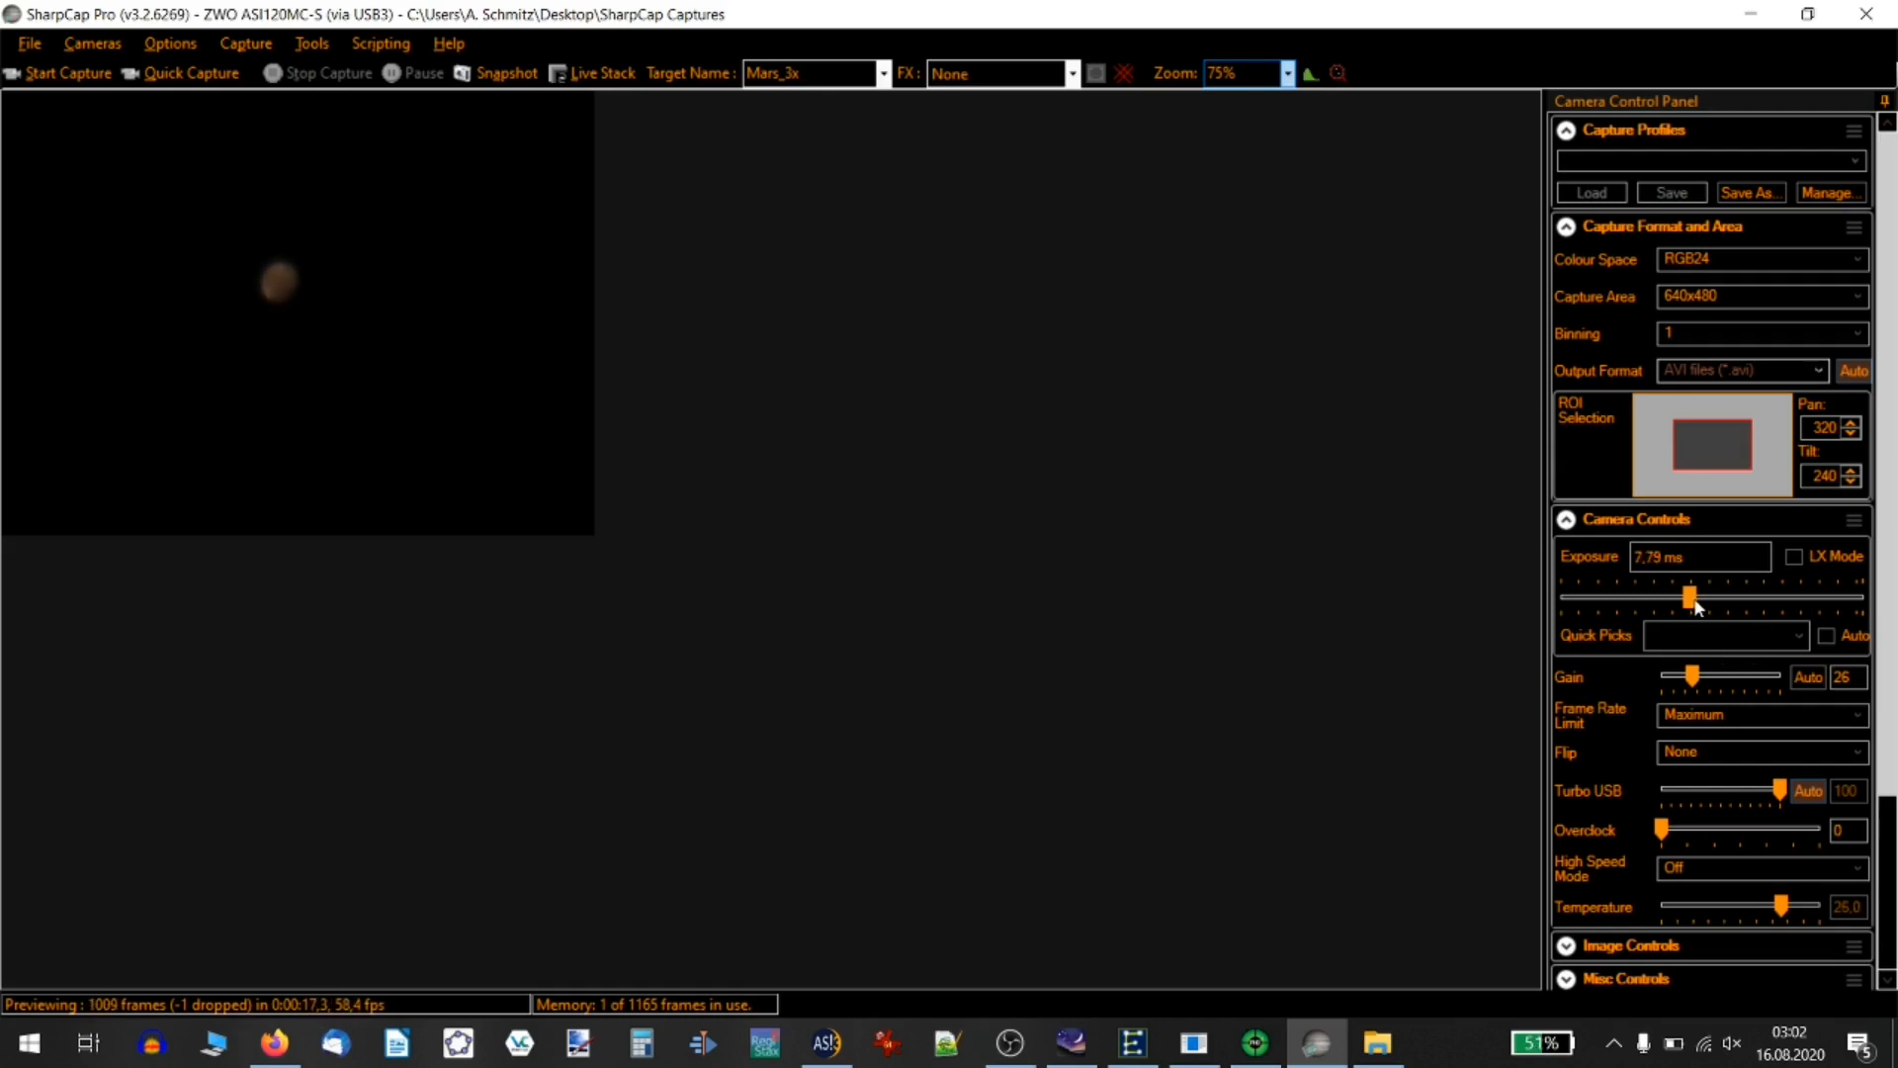
left_click_drag(1686, 595, 1692, 595)
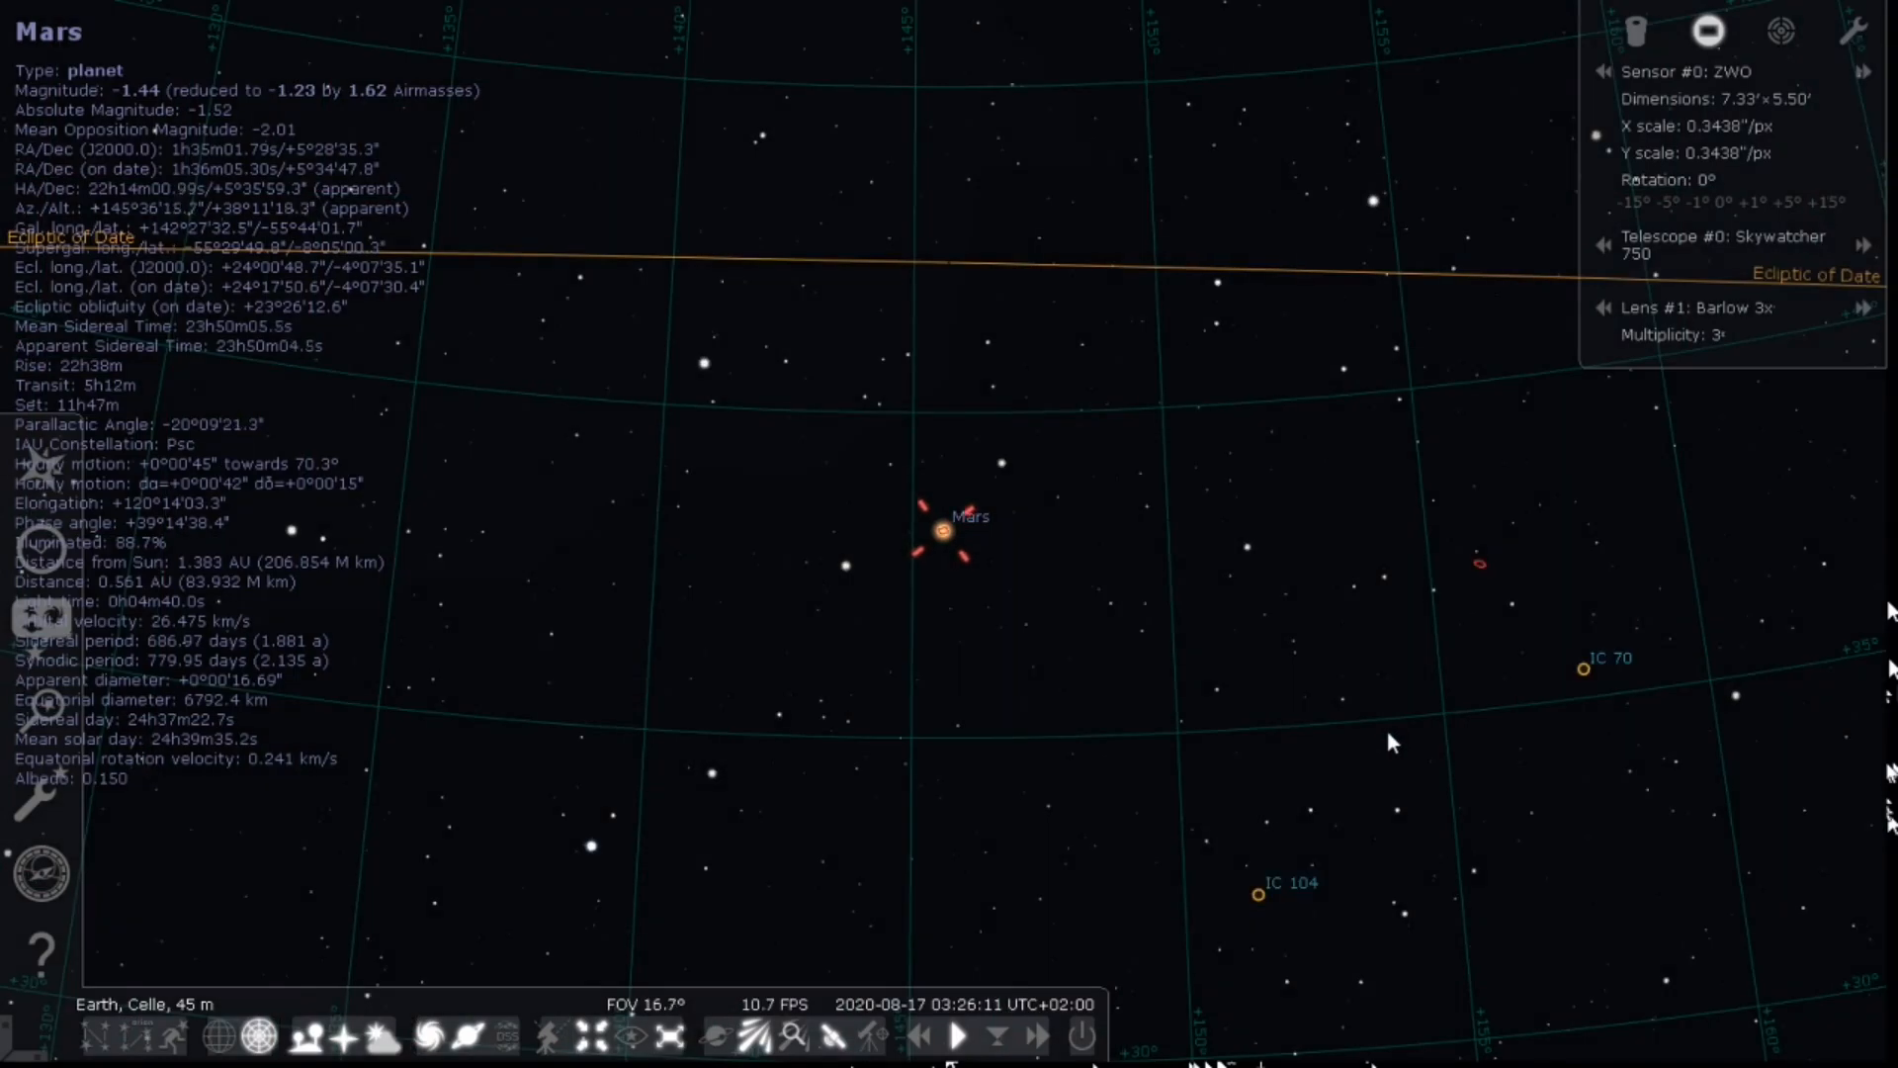
Step: Zoom the Stellarium view out around Mars and click on the sky
scroll("down", 3)
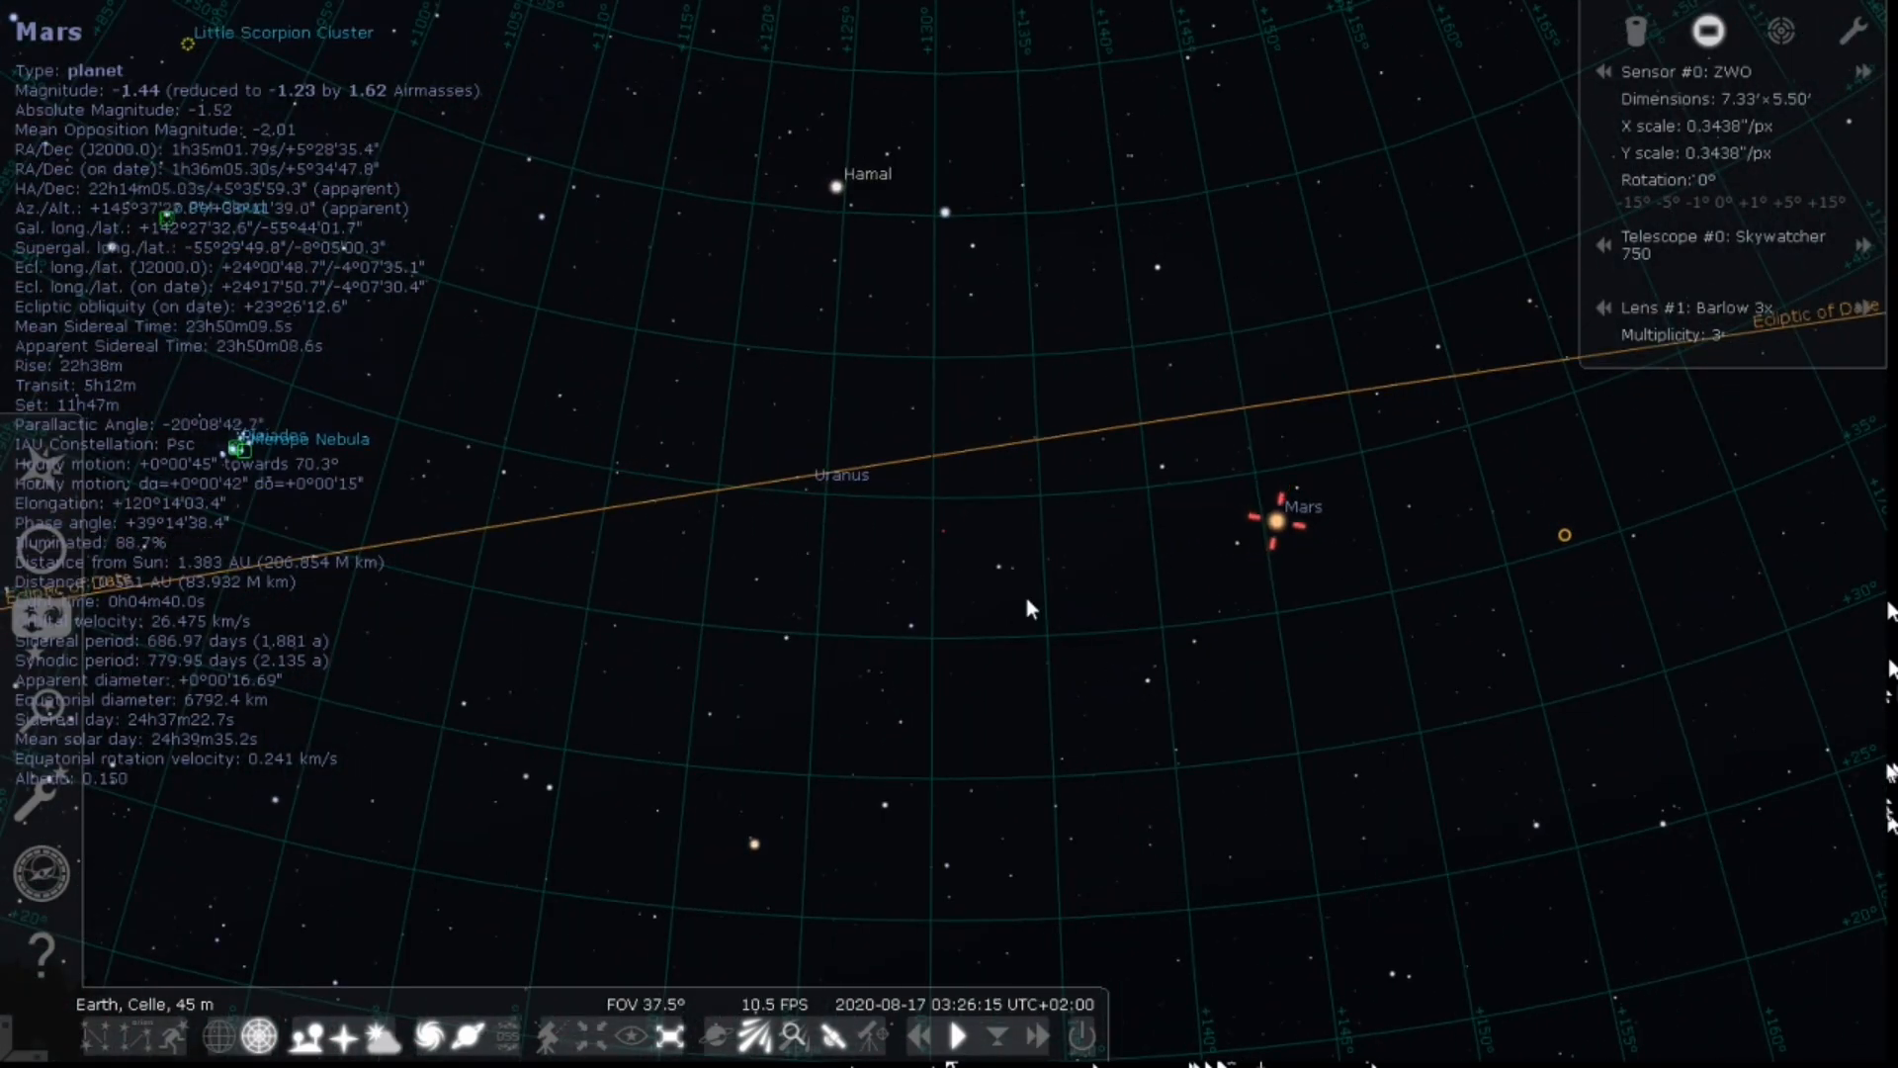
left_click(810, 490)
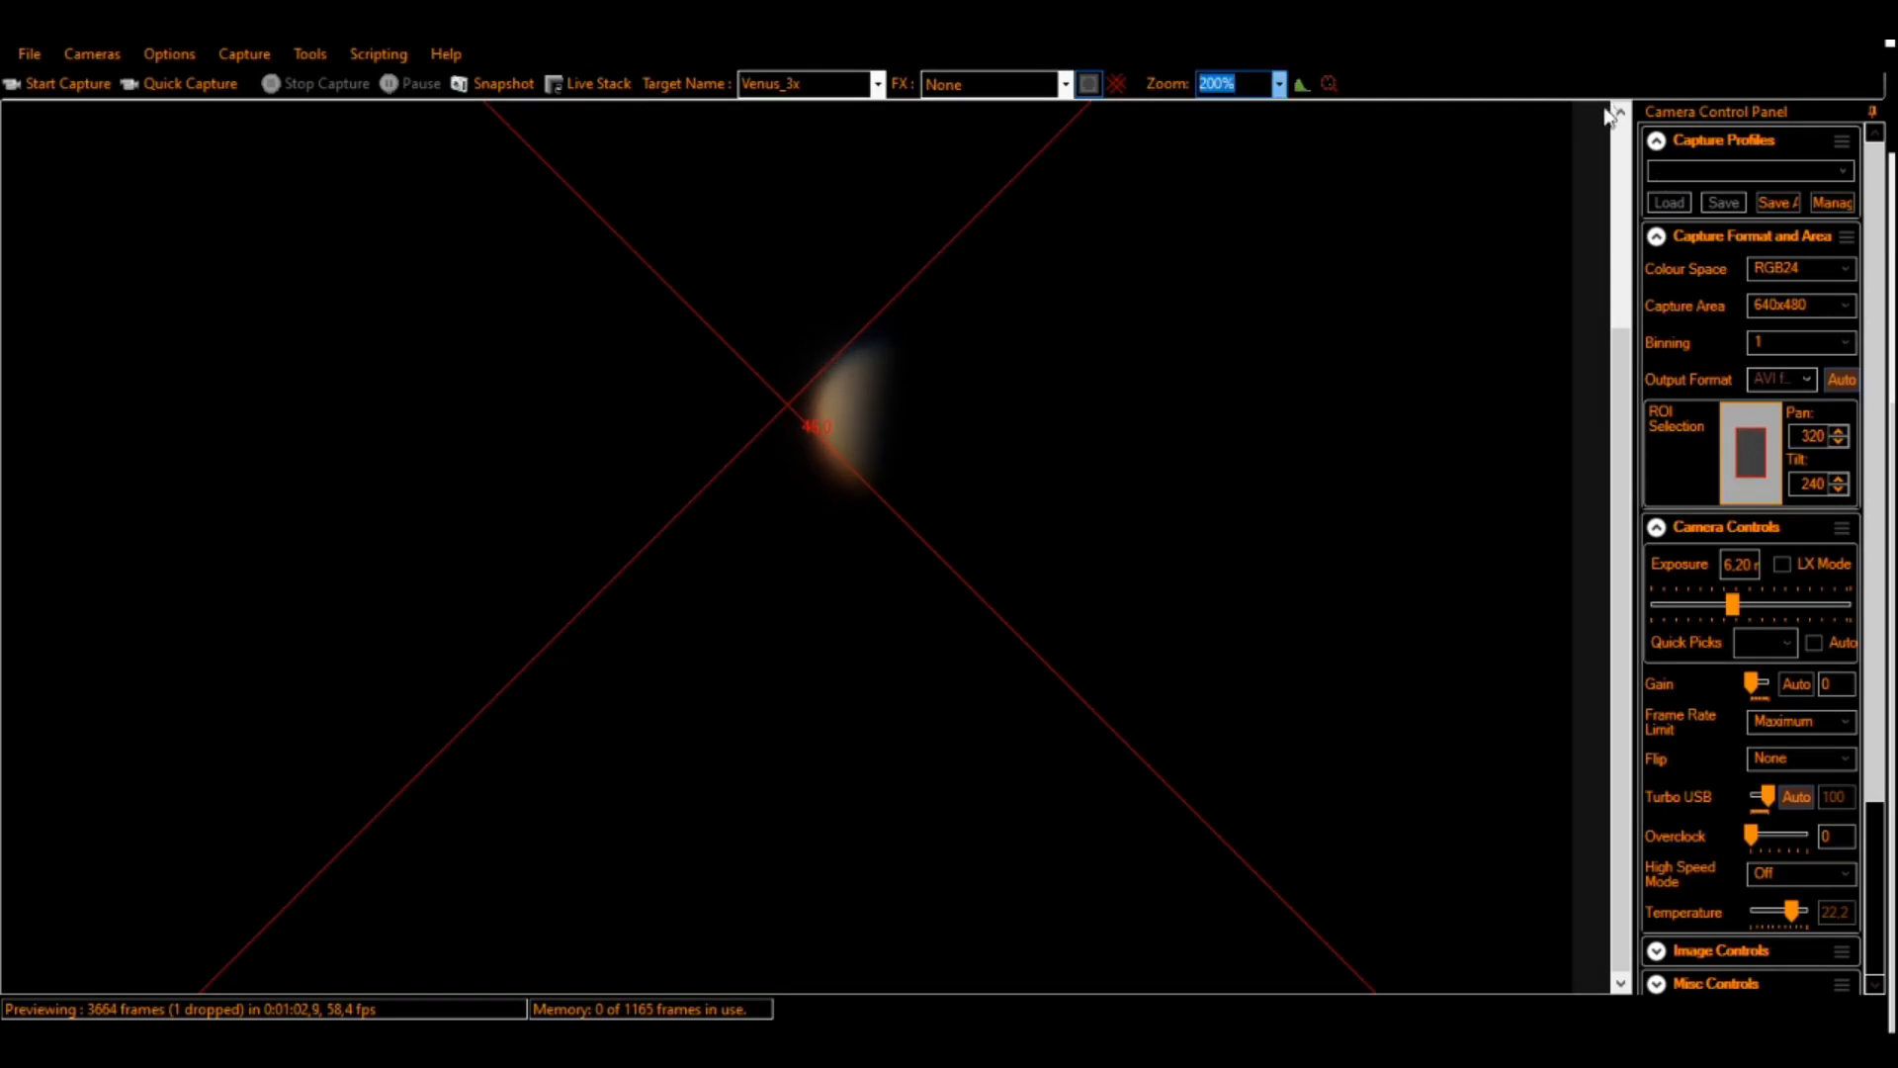
Step: Set the Venus preview zoom to 150%
left_click(1276, 83)
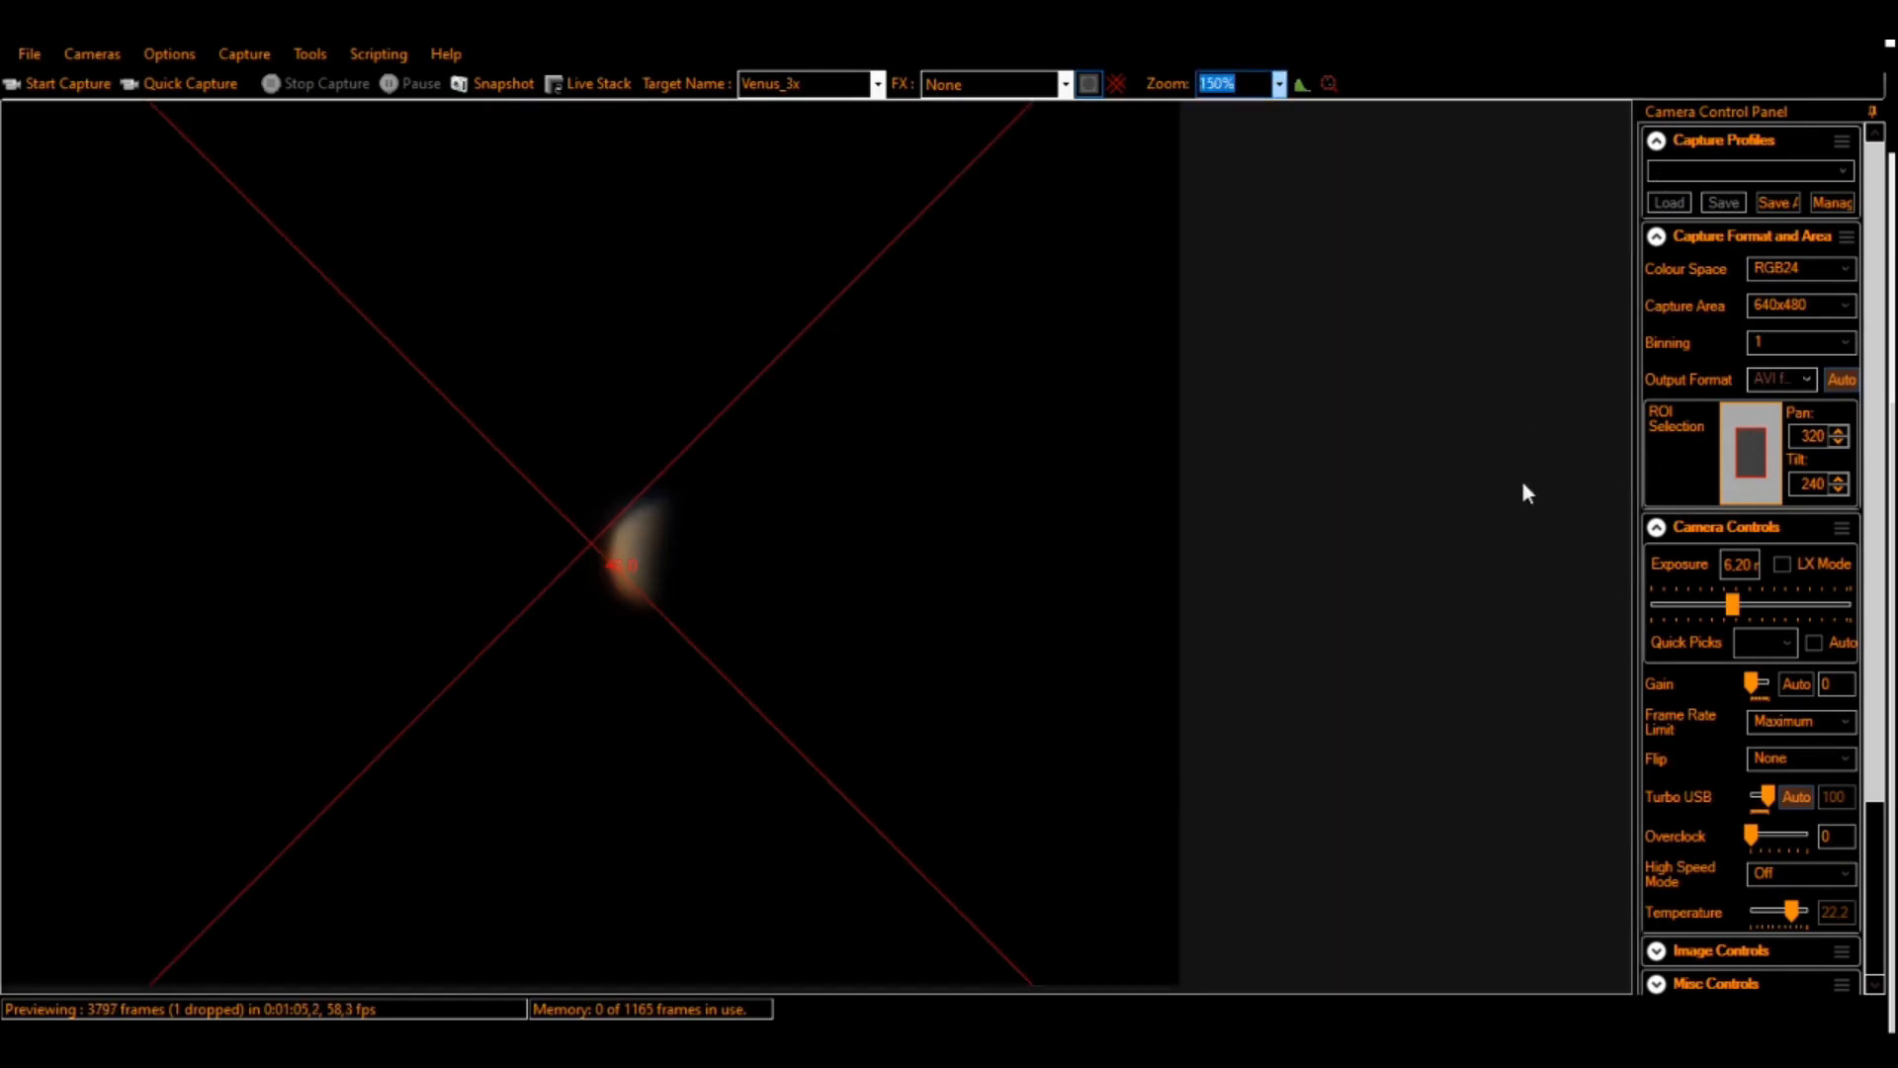
mouse_move(1532, 775)
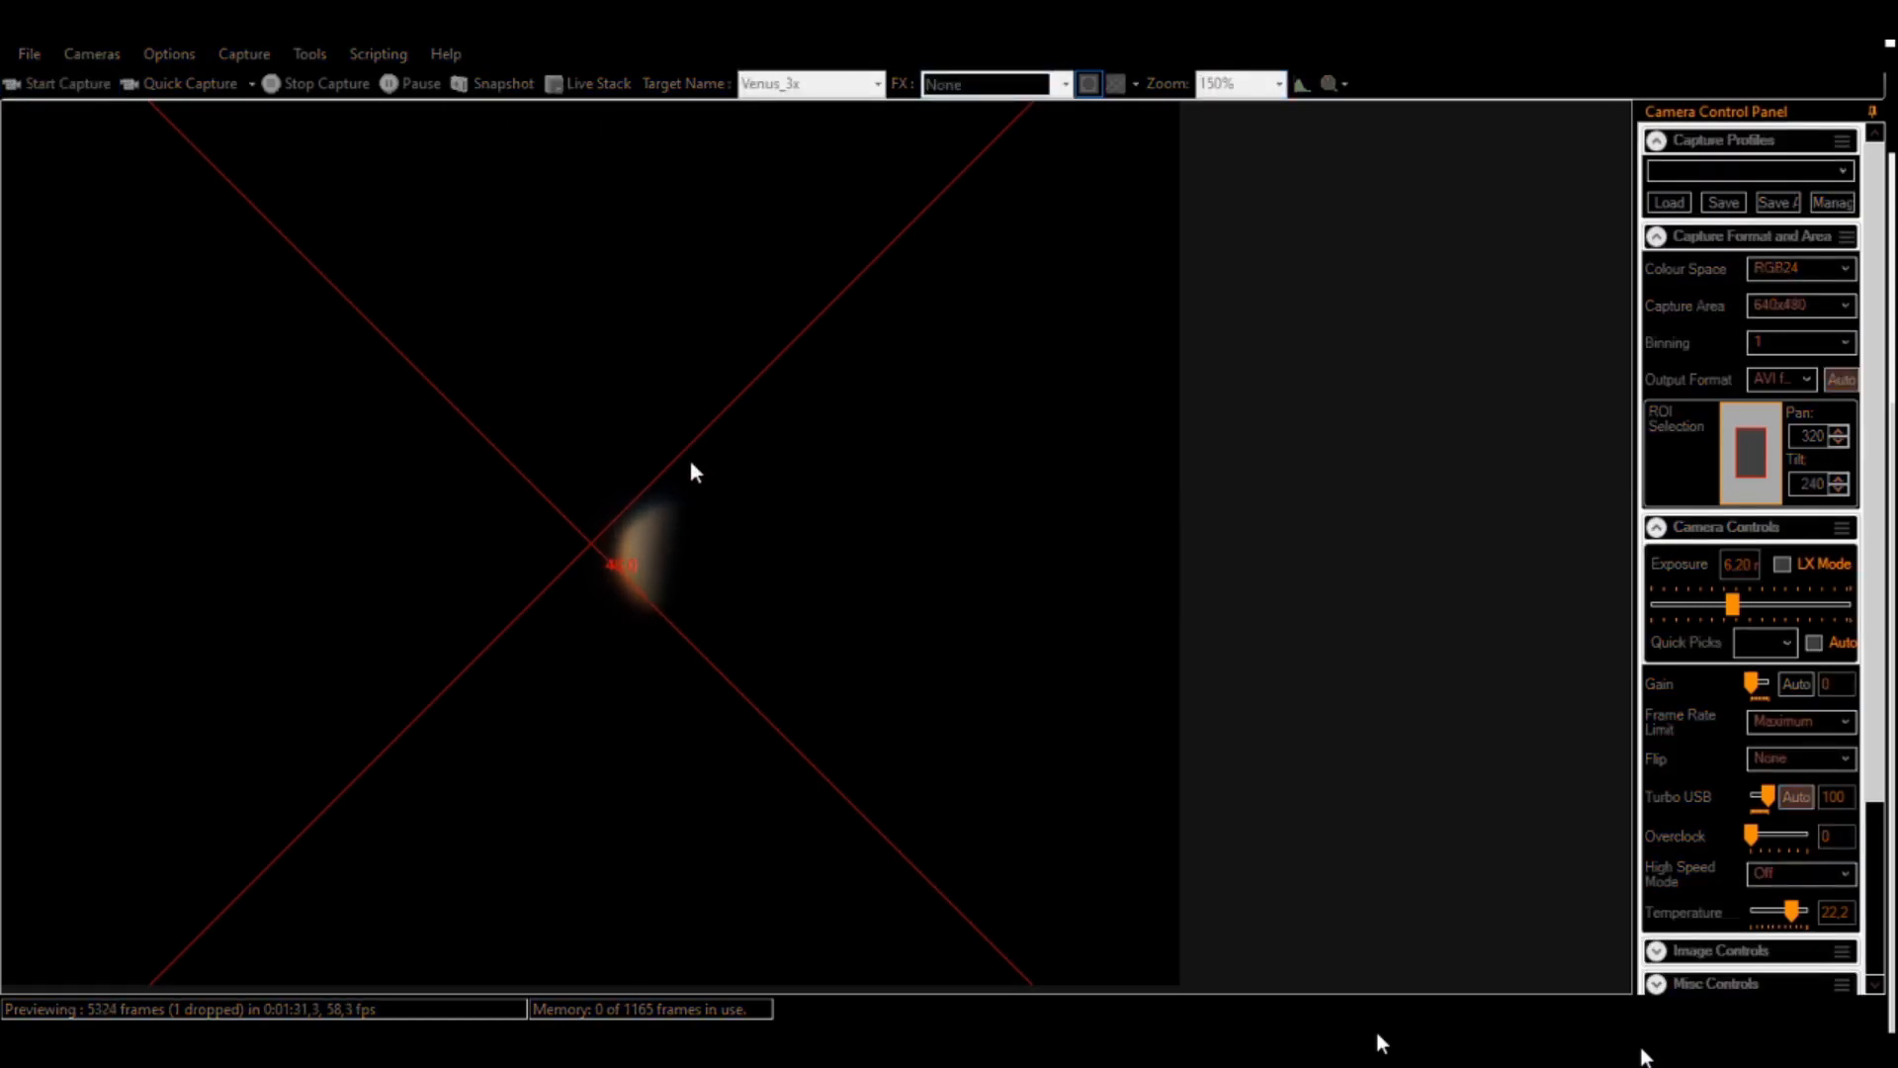
mouse_move(893, 477)
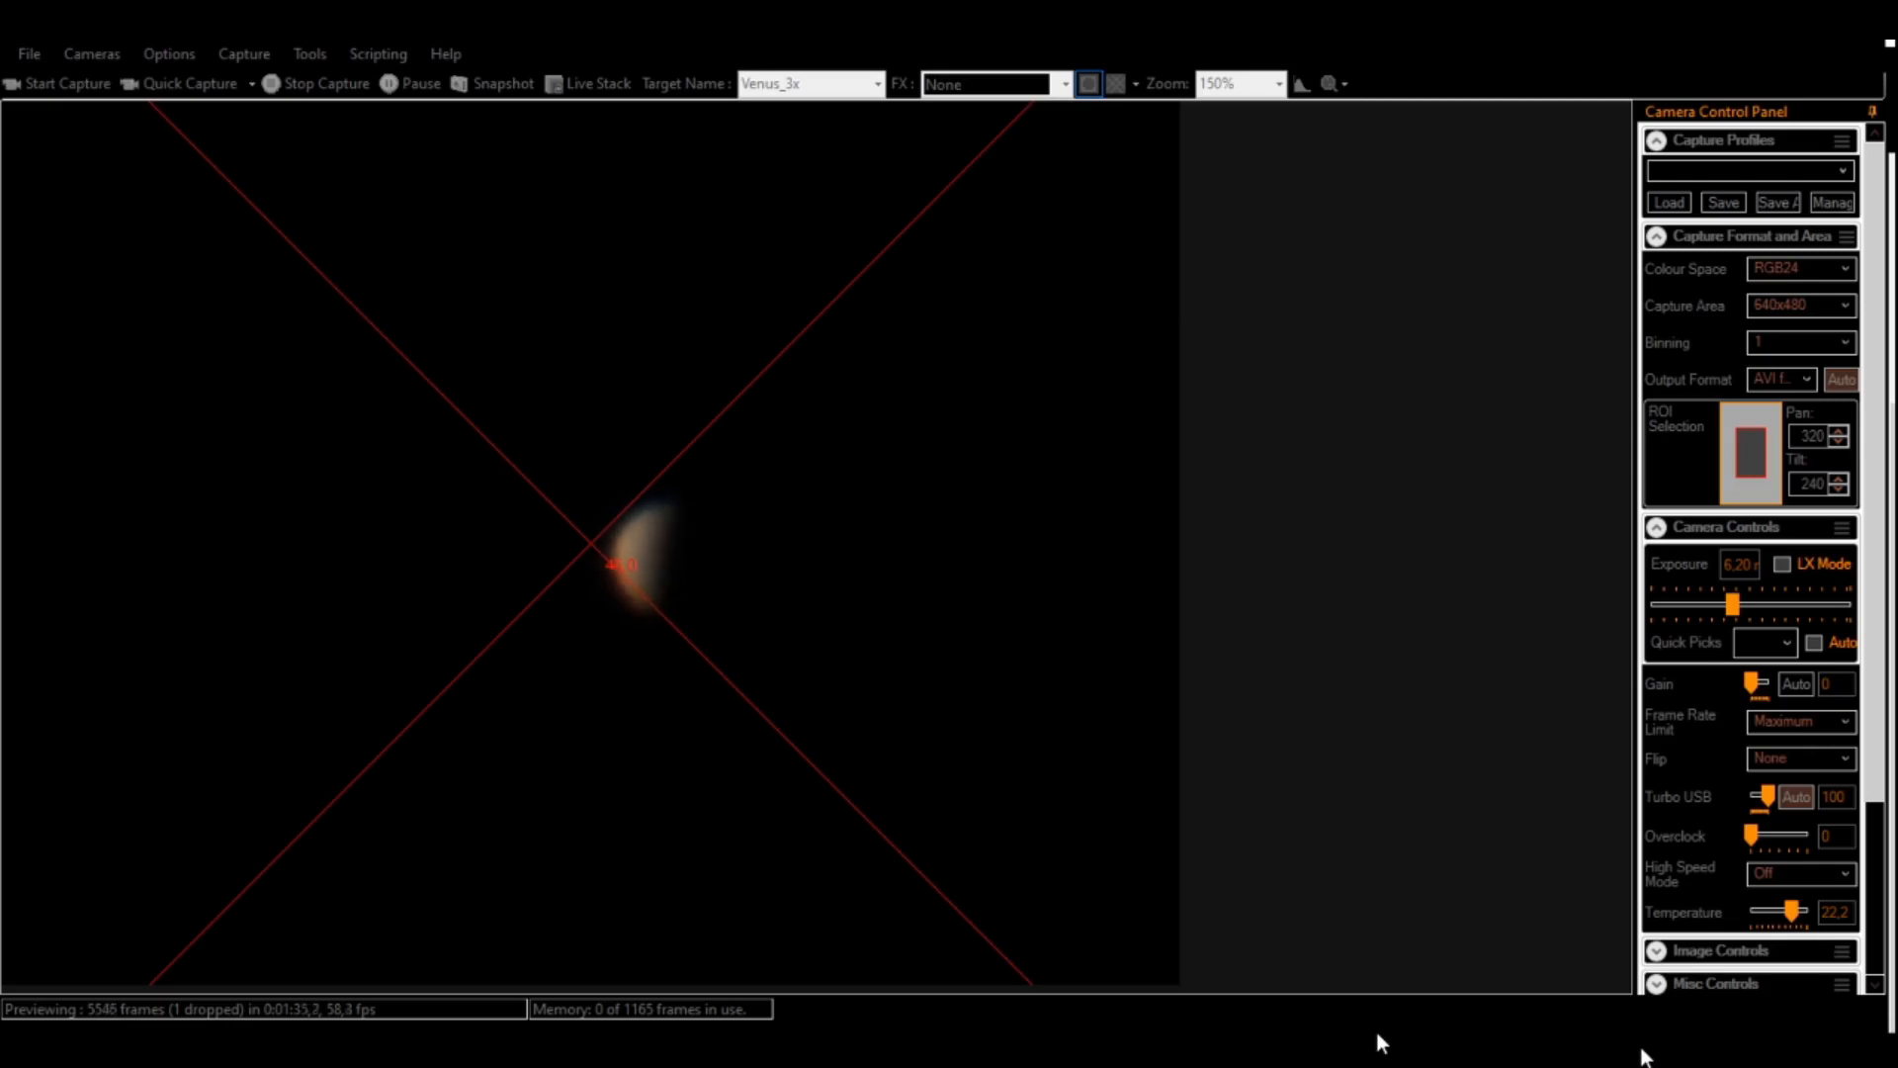
mouse_move(820, 711)
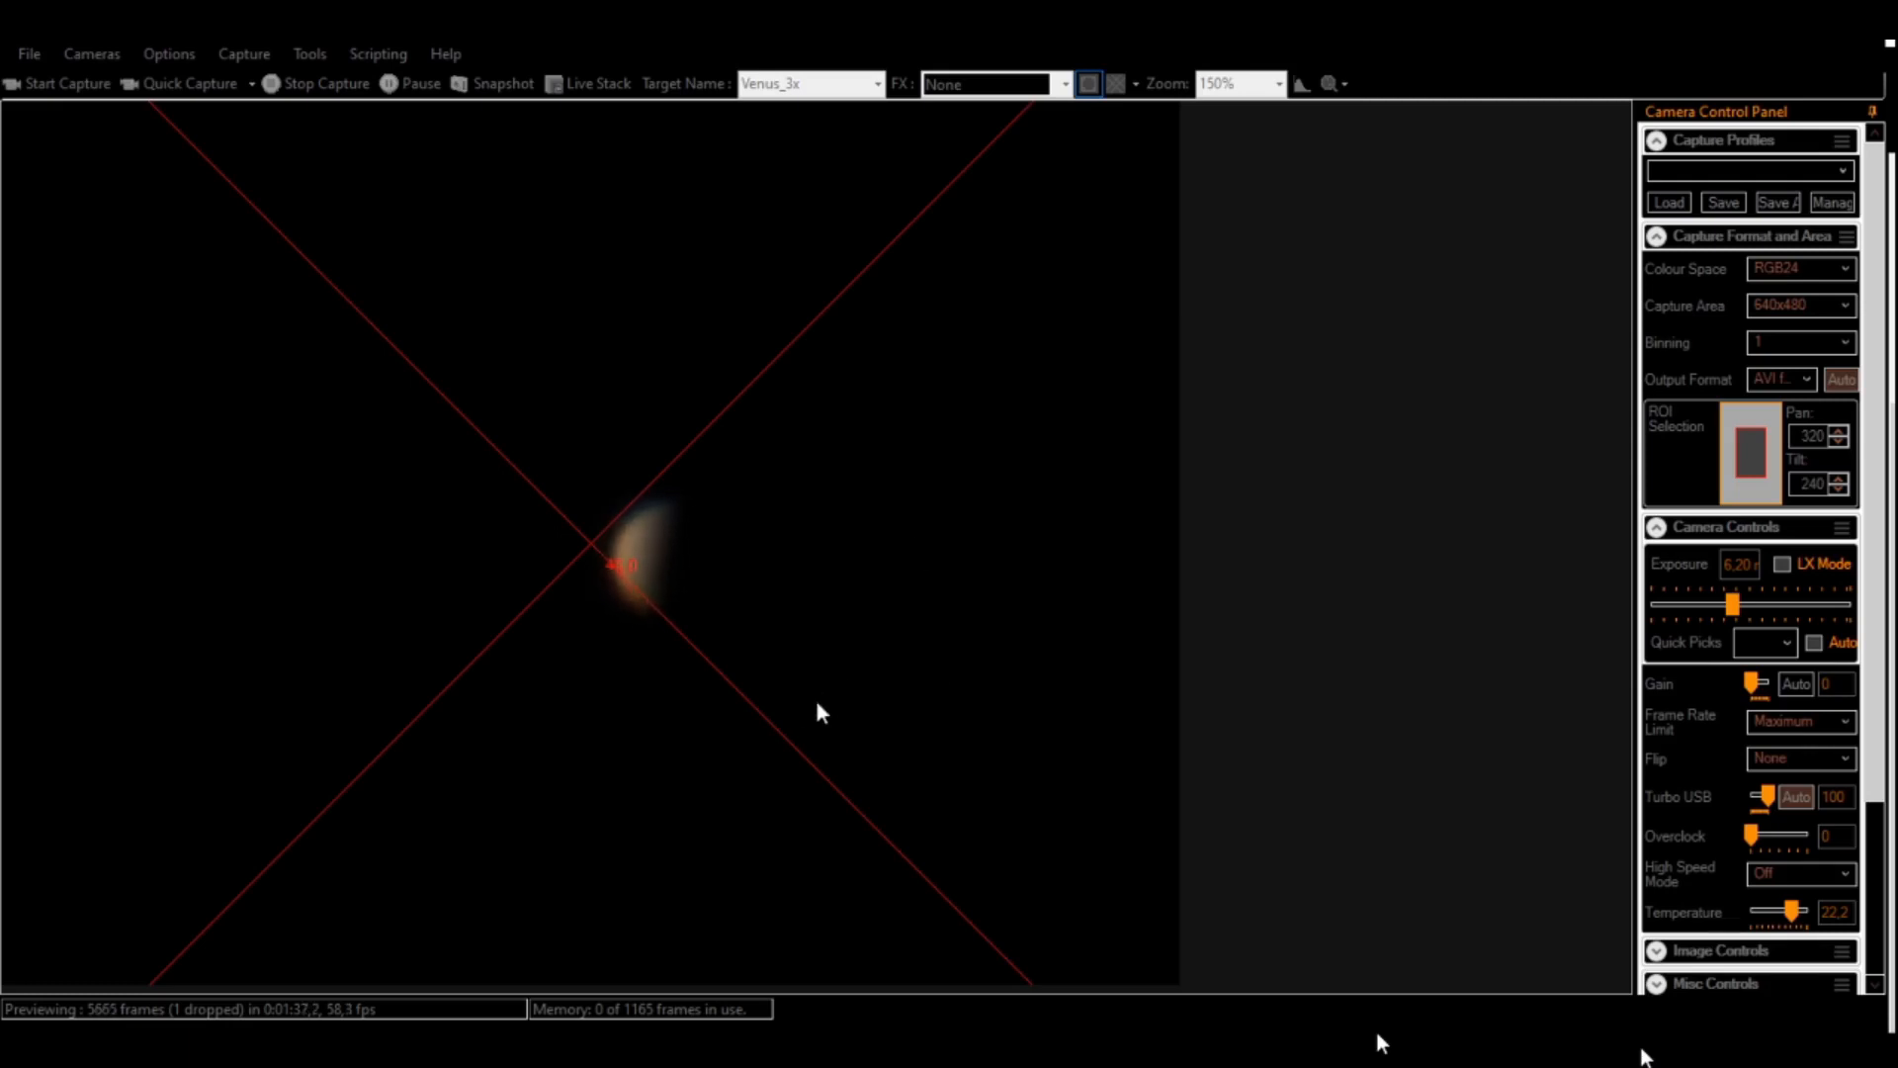